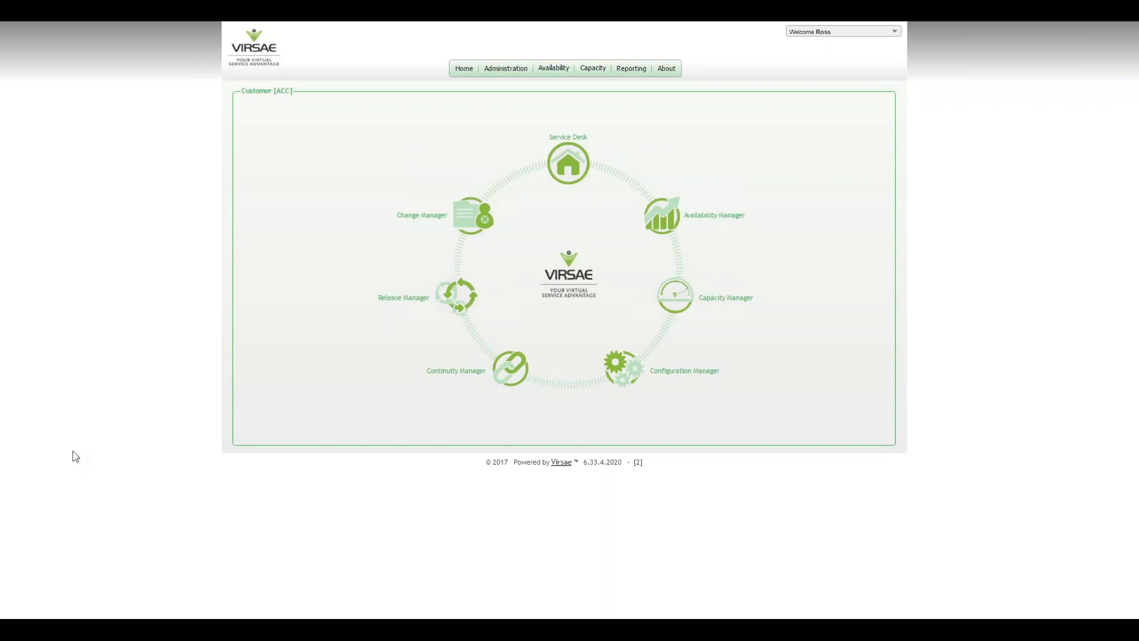
pyautogui.moveTo(93, 457)
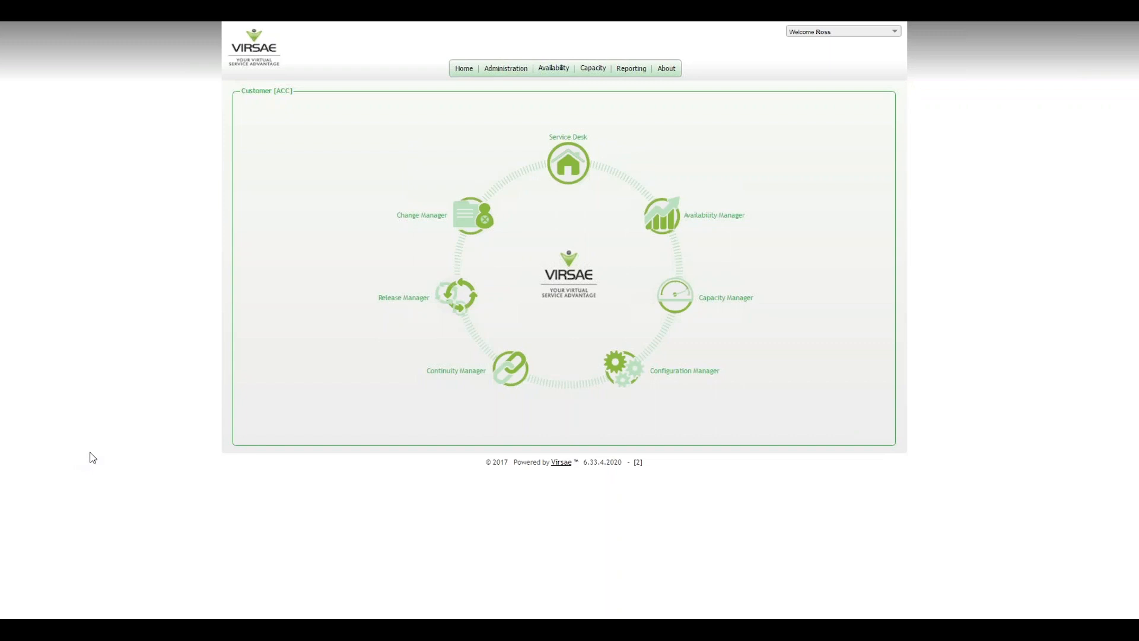
pyautogui.moveTo(674, 294)
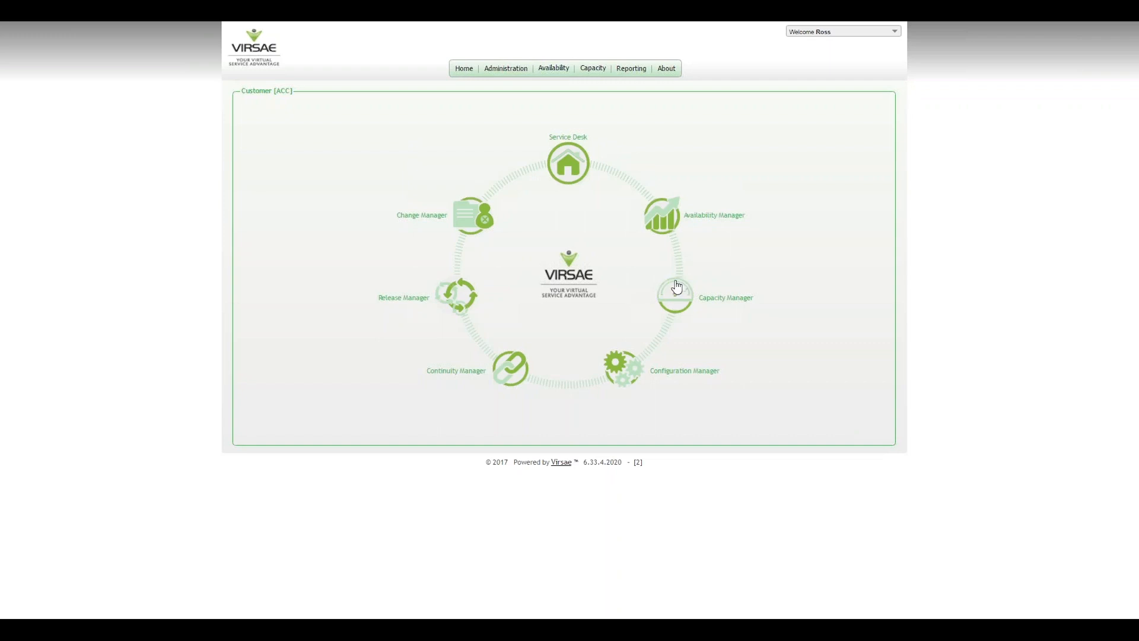
# Step: Open Capacity Manager's detailed reports list, showing the All Attendants Time Report
pyautogui.click(675, 295)
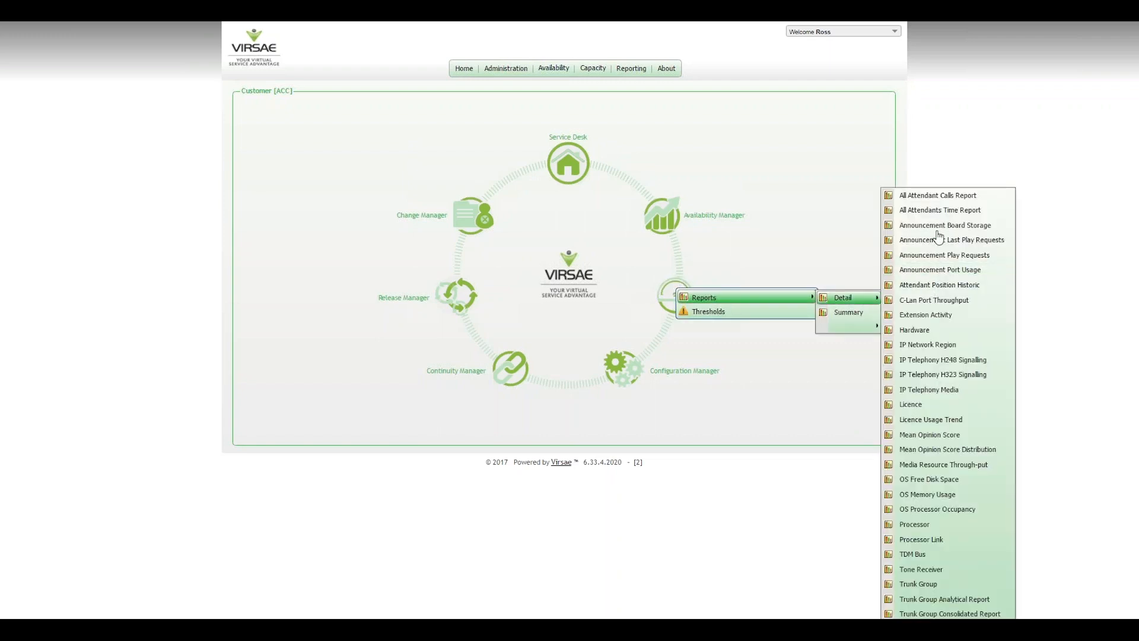
pyautogui.moveTo(940, 210)
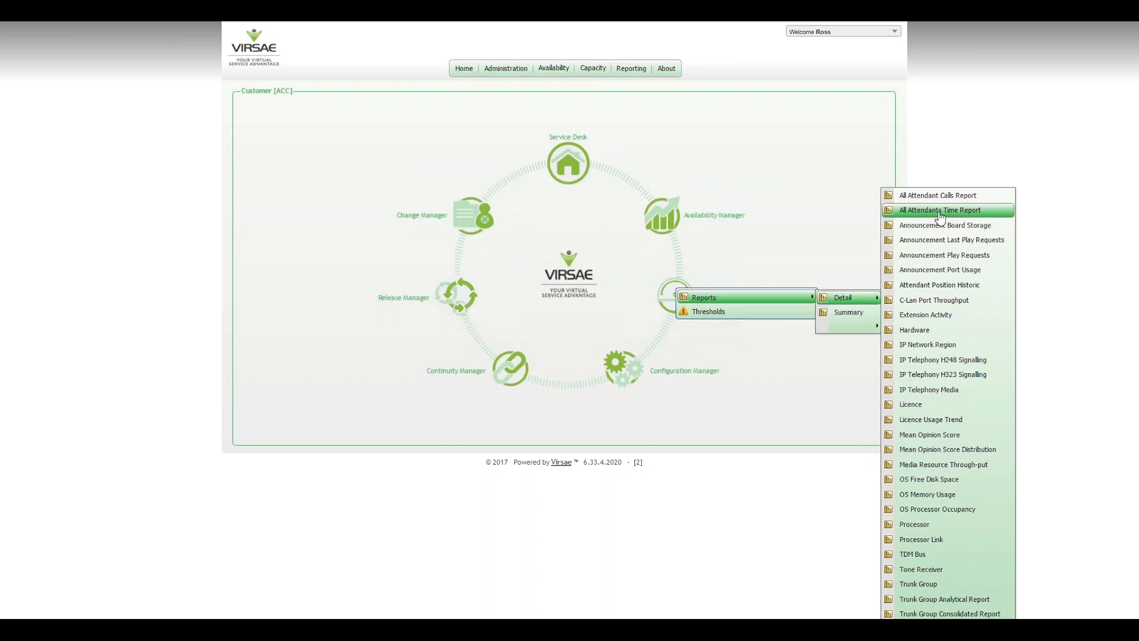
pyautogui.moveTo(937, 195)
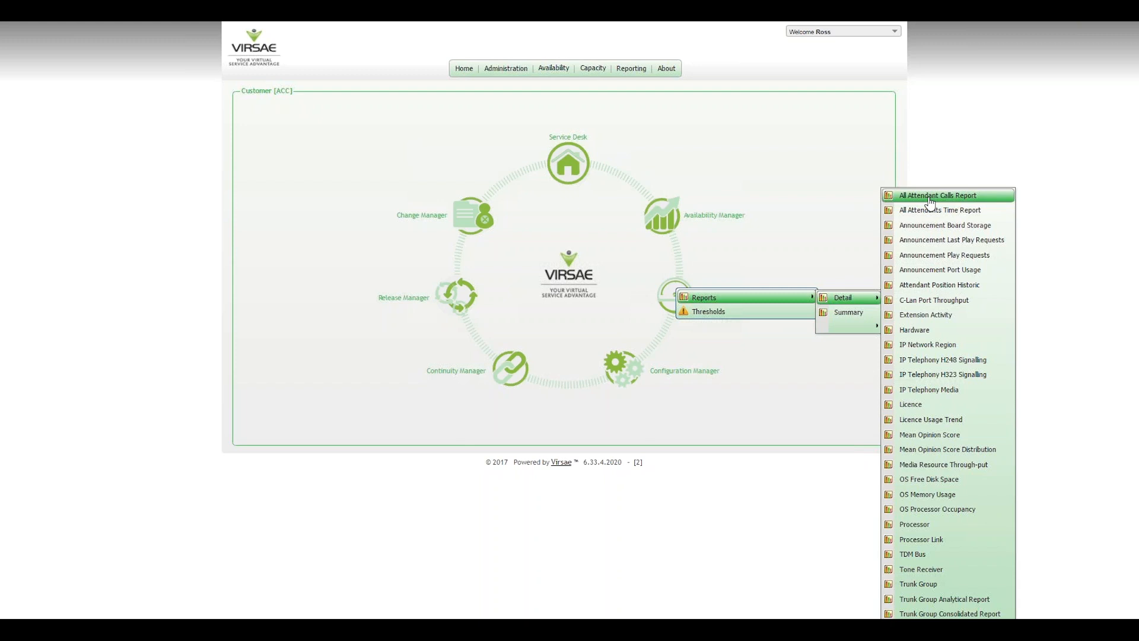
pyautogui.moveTo(947, 226)
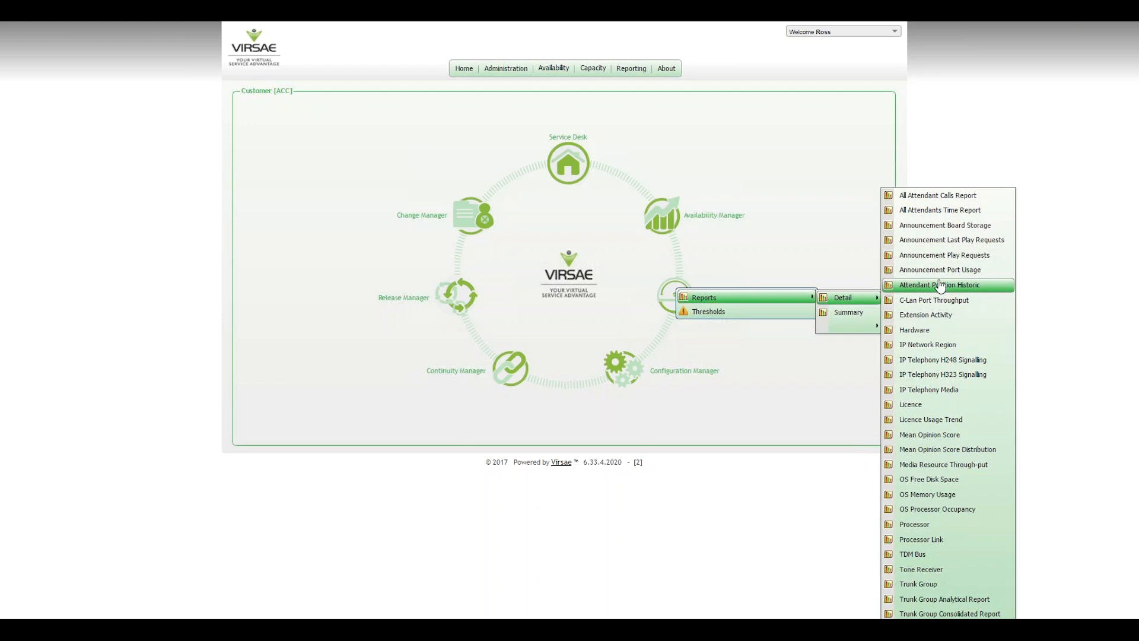
pyautogui.moveTo(939, 287)
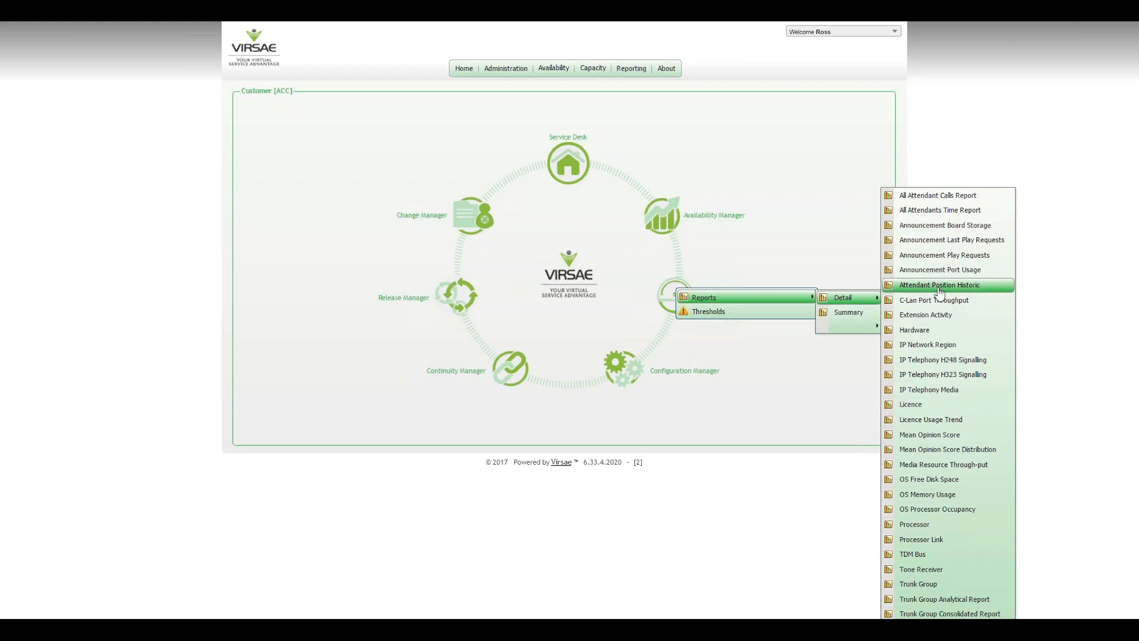
pyautogui.moveTo(938, 195)
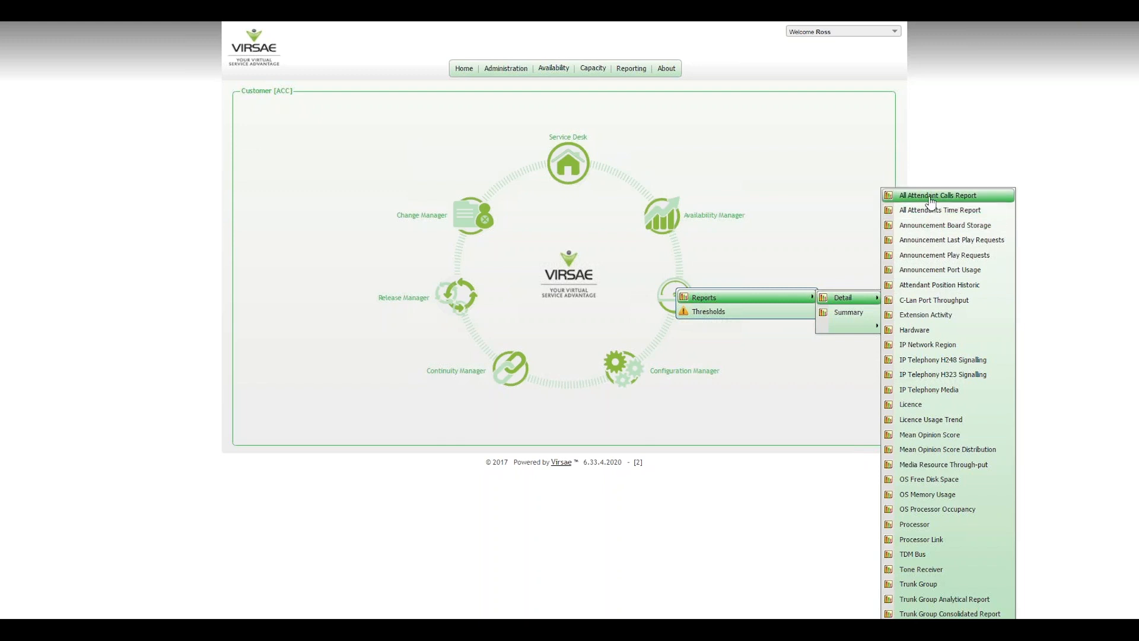
pyautogui.moveTo(939, 210)
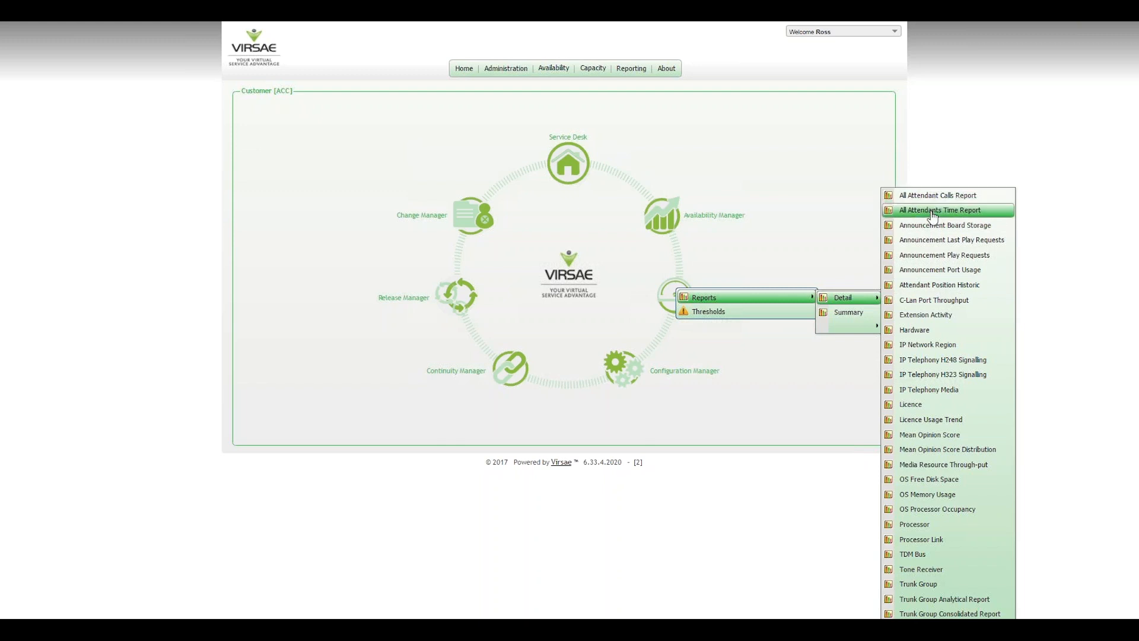
pyautogui.moveTo(963, 269)
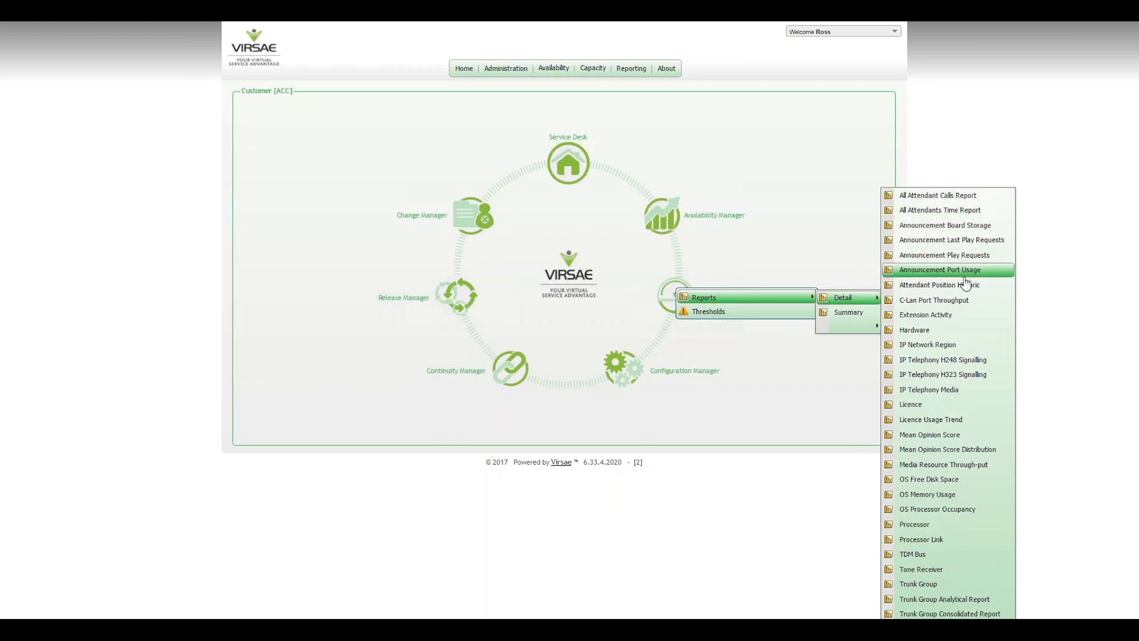
pyautogui.moveTo(952, 284)
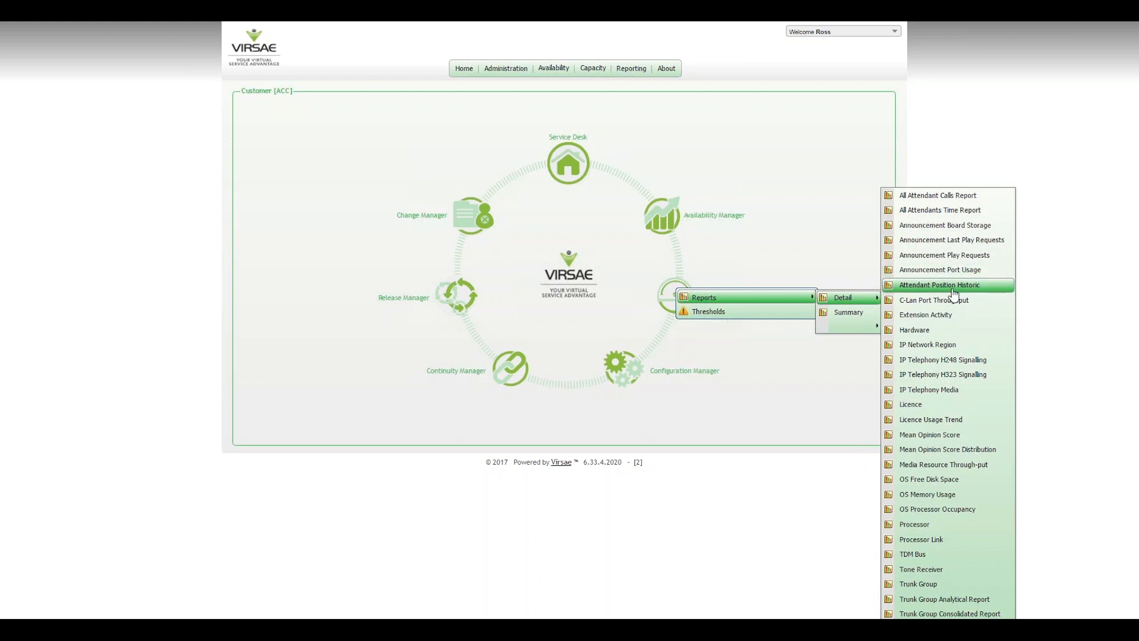
pyautogui.moveTo(938, 255)
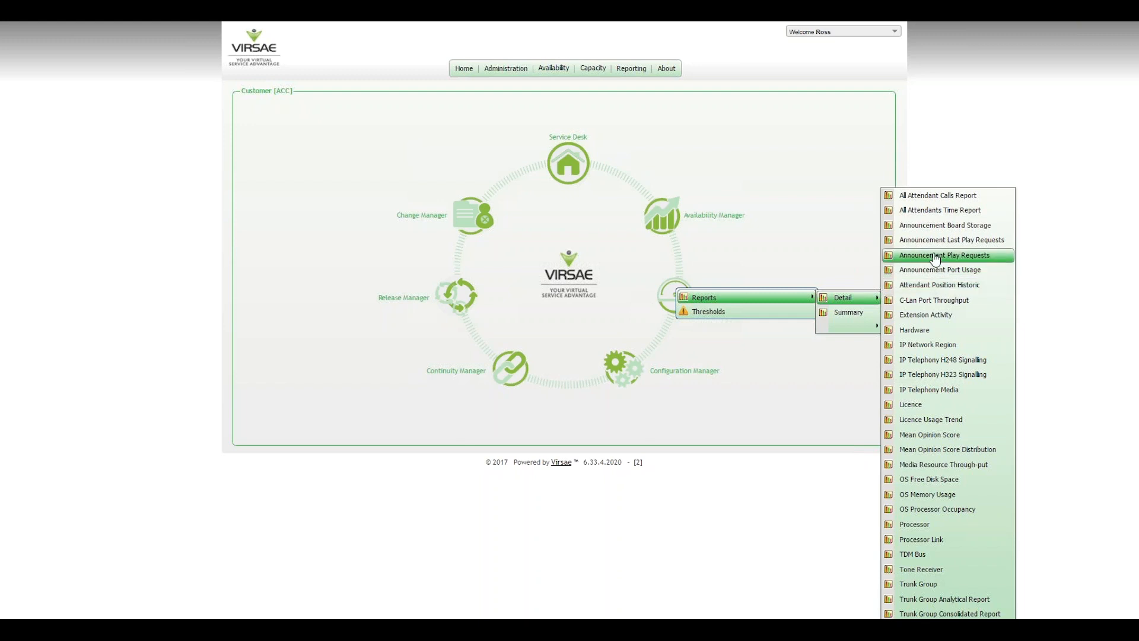
pyautogui.moveTo(933, 210)
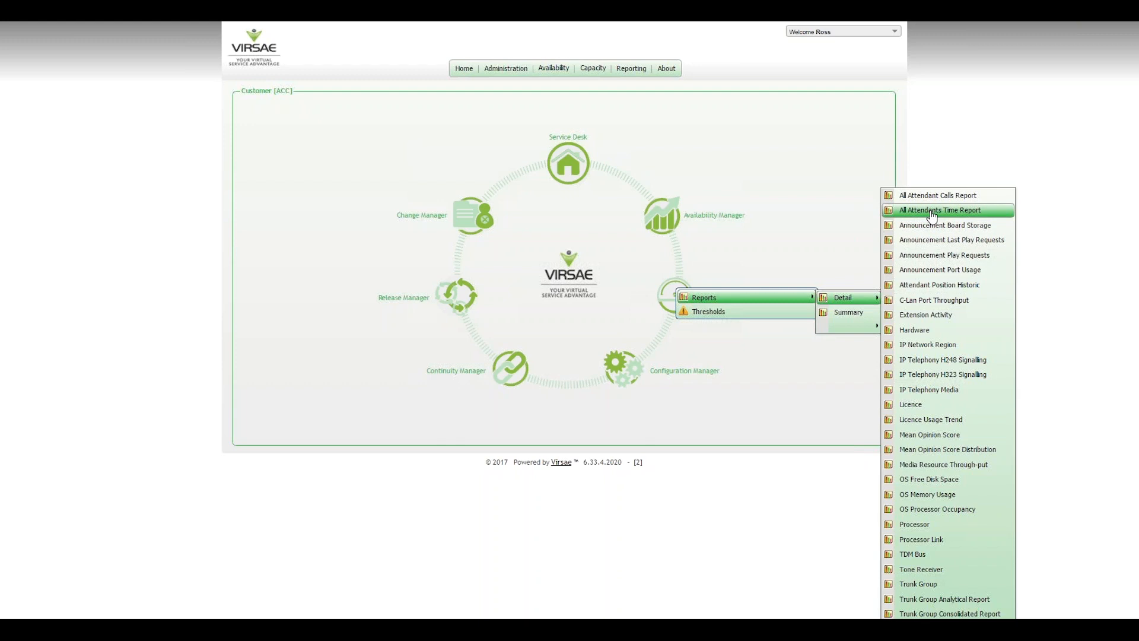
# Step: Open the All Attendants Time Report with equipment ACCACM and date 19 April 2017
pyautogui.click(750, 324)
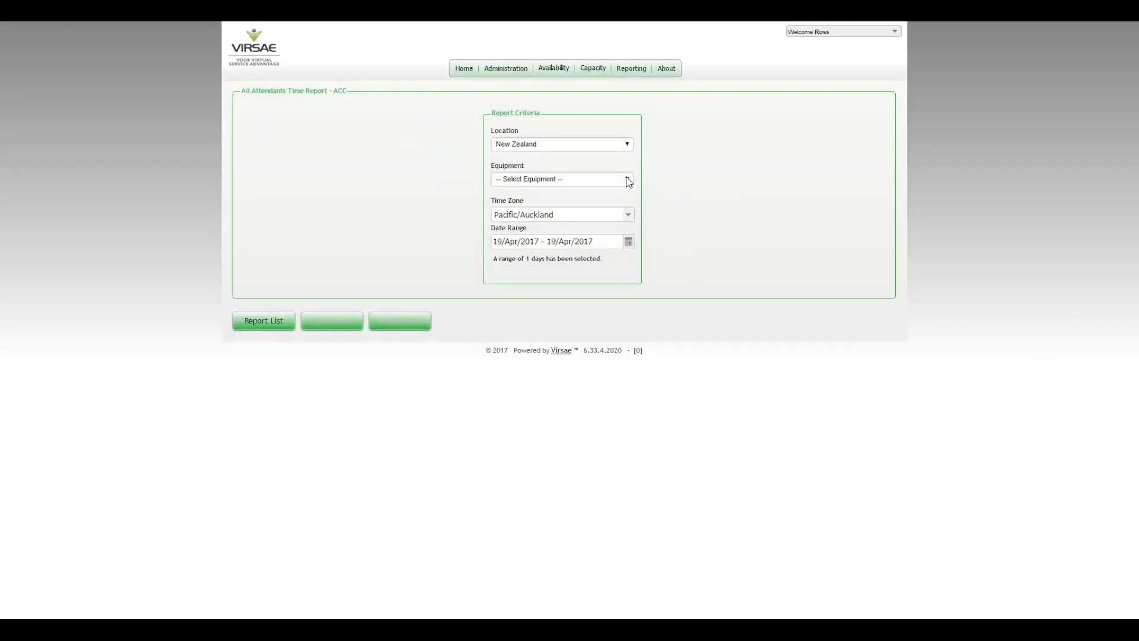
pyautogui.click(559, 178)
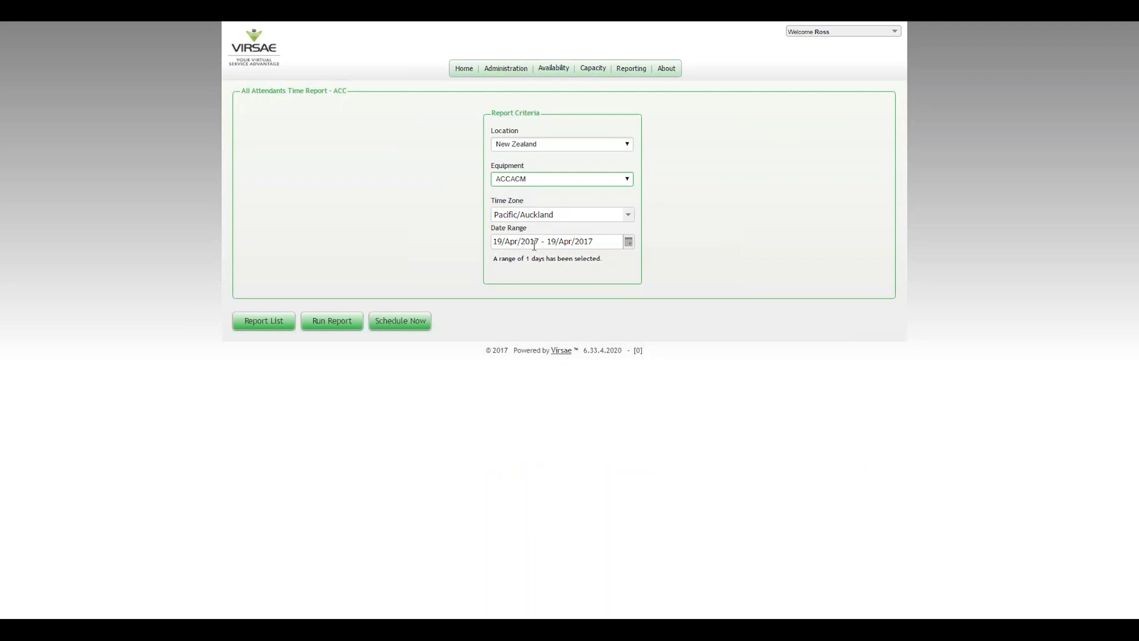
pyautogui.click(627, 241)
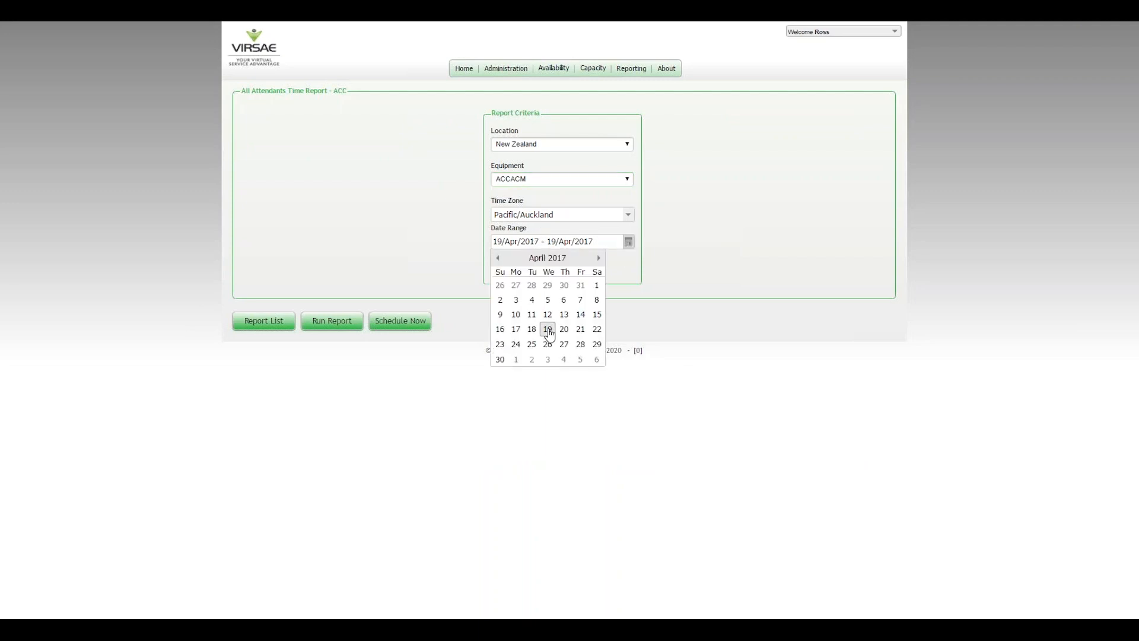
pyautogui.click(547, 328)
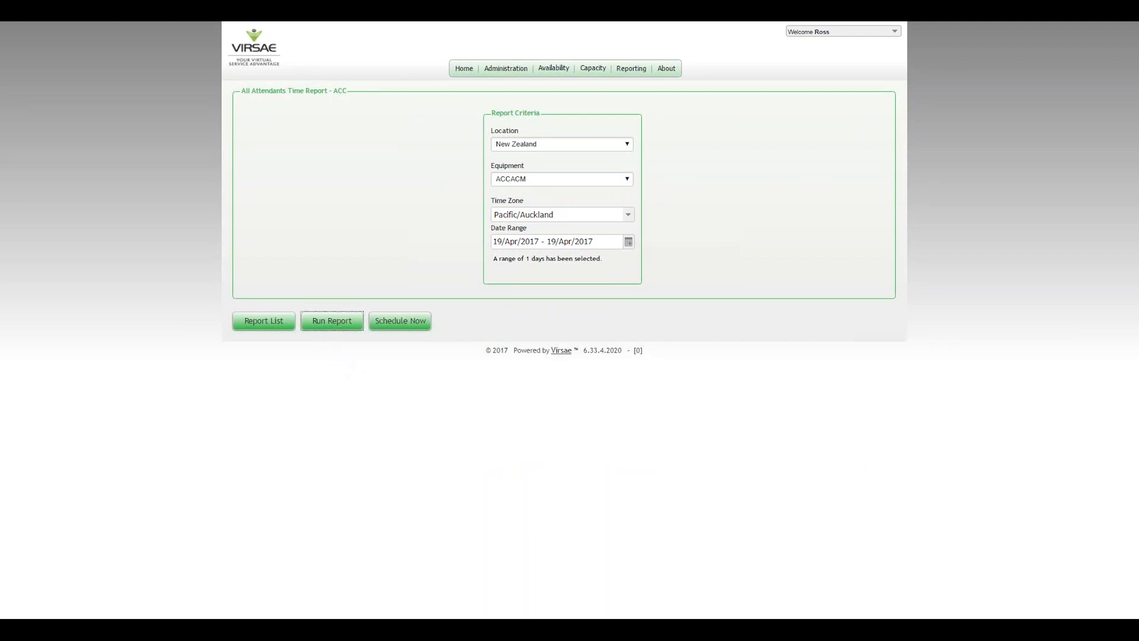
# Step: Run the ACCACM All Attendants Time report for 19 April 2017
pyautogui.click(331, 320)
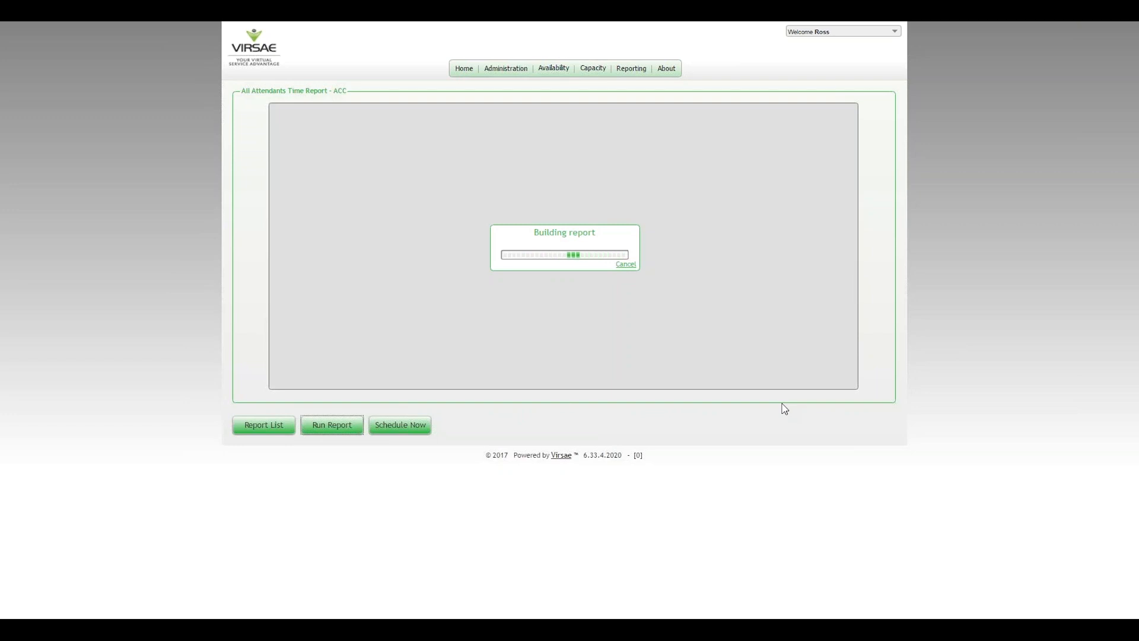
pyautogui.moveTo(780, 404)
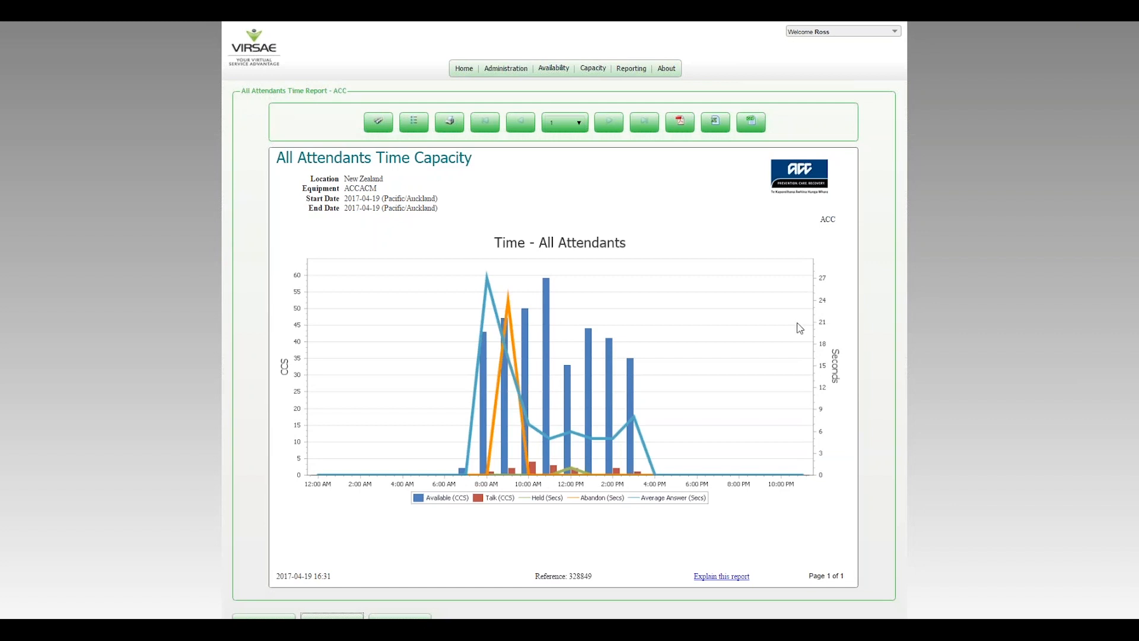
pyautogui.moveTo(785, 324)
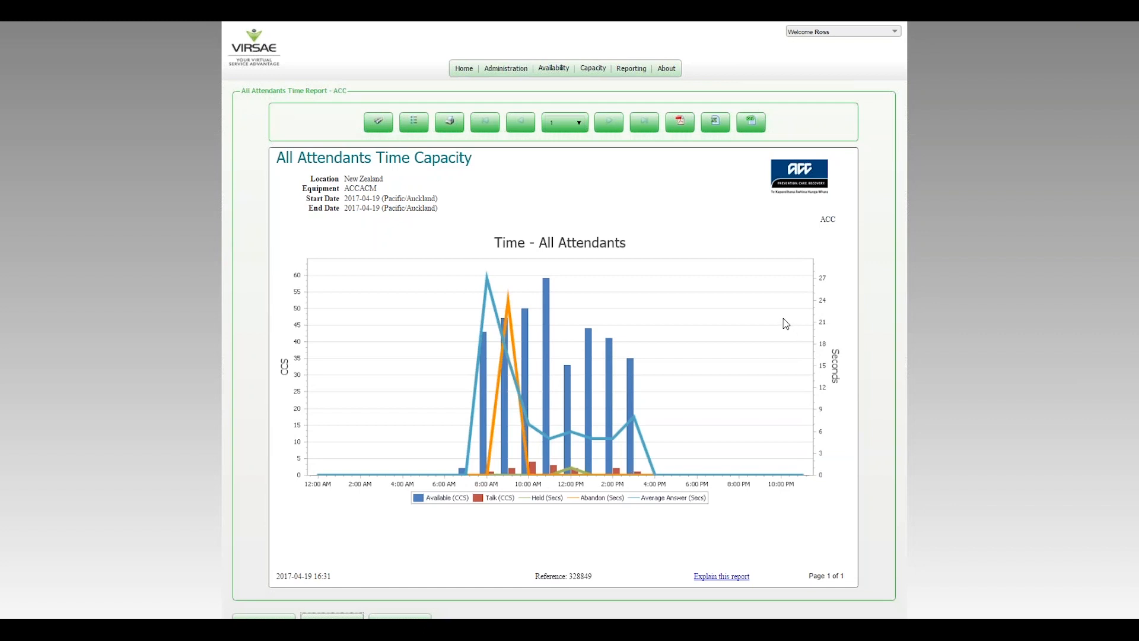
pyautogui.moveTo(306, 397)
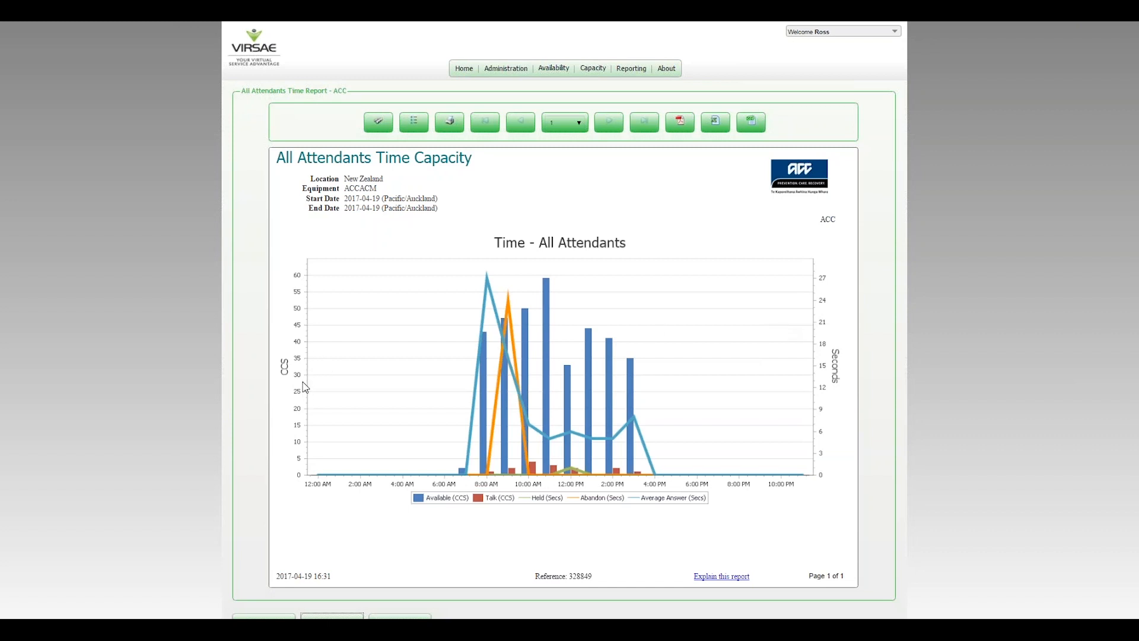
pyautogui.moveTo(294, 378)
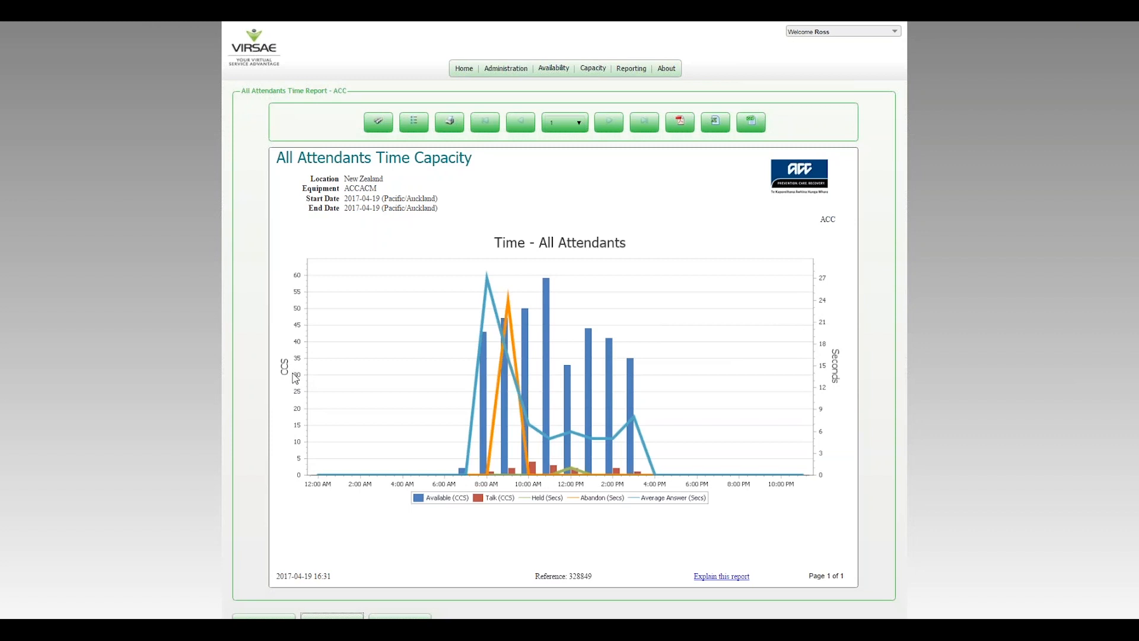
pyautogui.moveTo(285, 363)
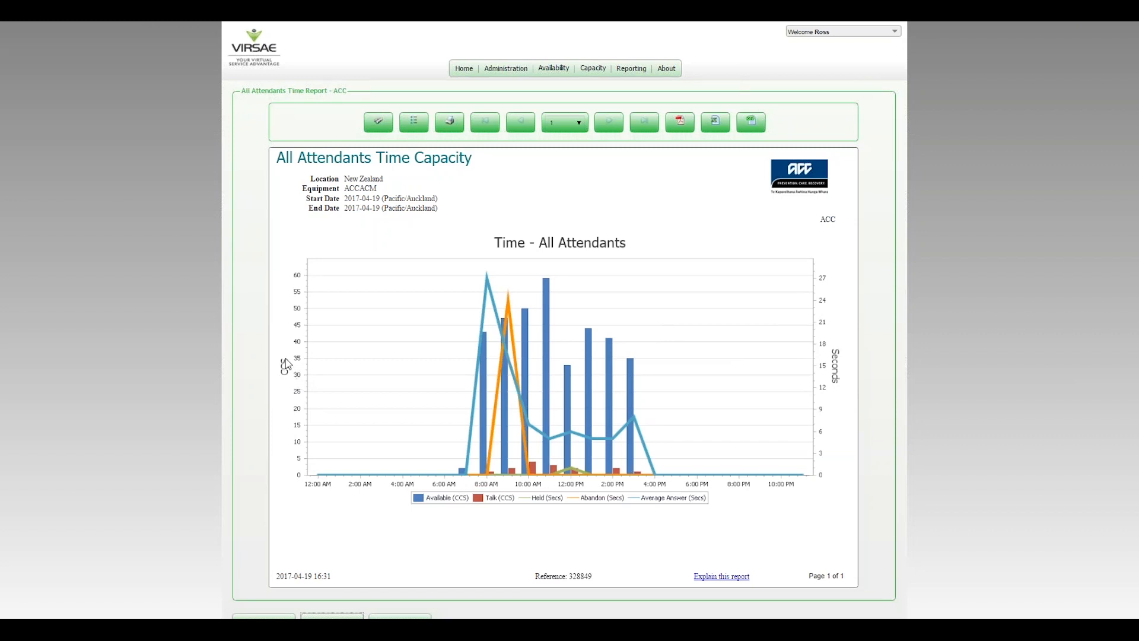
pyautogui.moveTo(292, 394)
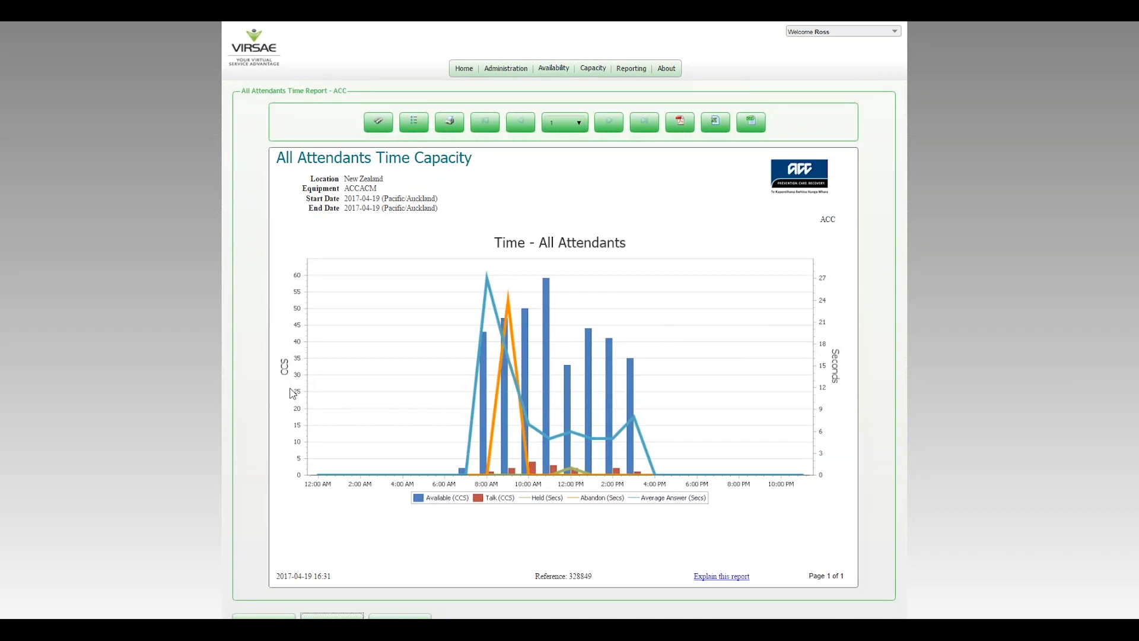
pyautogui.moveTo(294, 387)
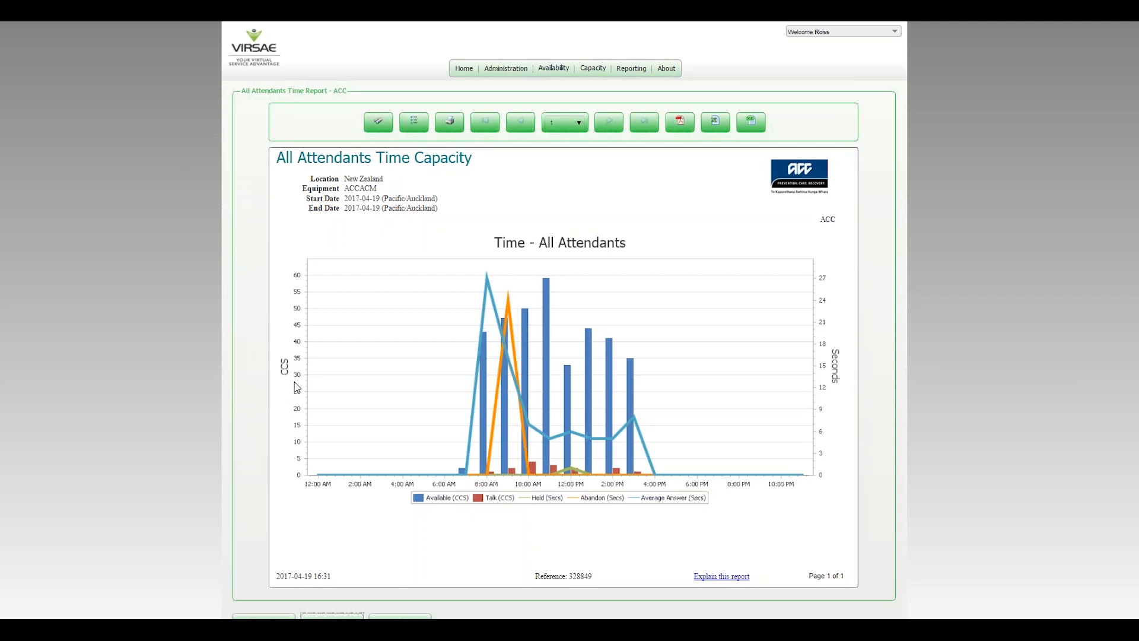
pyautogui.moveTo(295, 356)
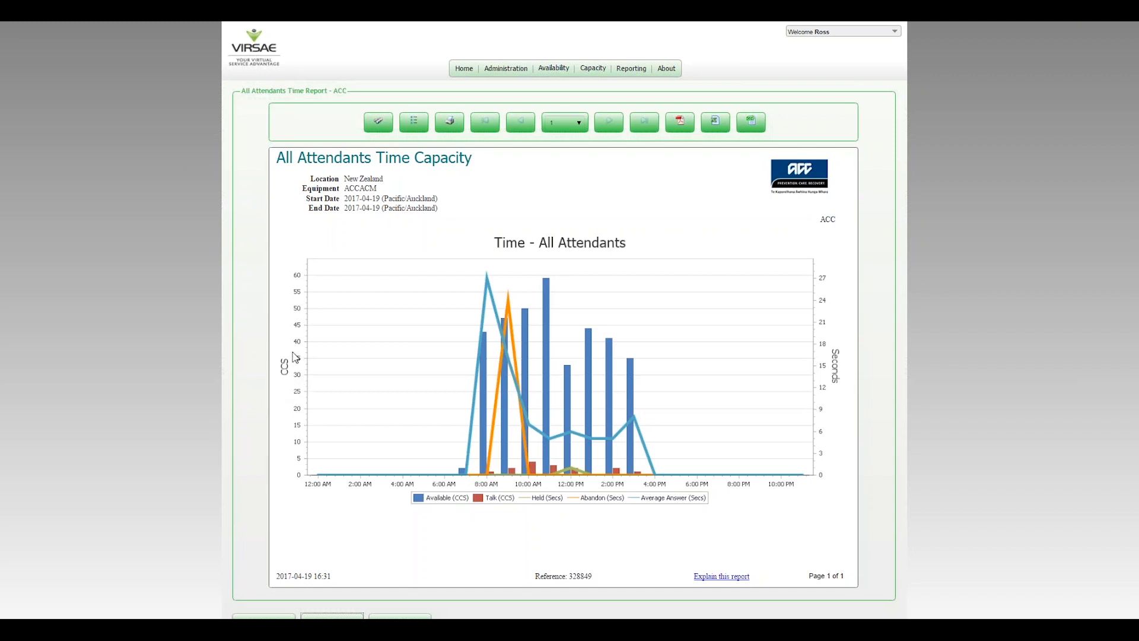
pyautogui.moveTo(822, 342)
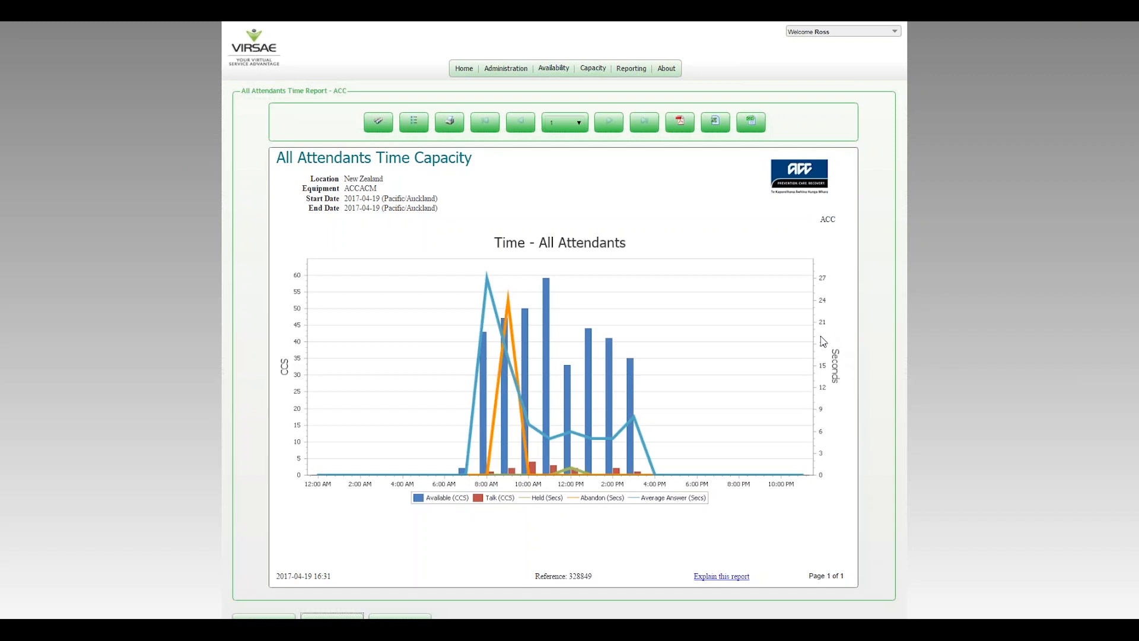
pyautogui.moveTo(814, 356)
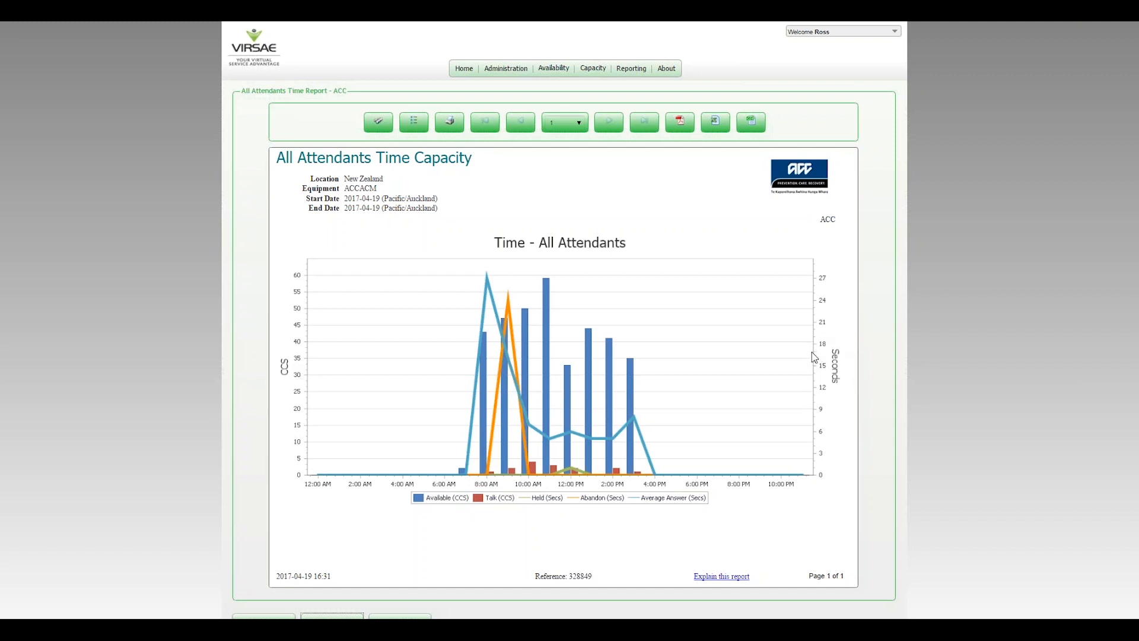
pyautogui.moveTo(828, 365)
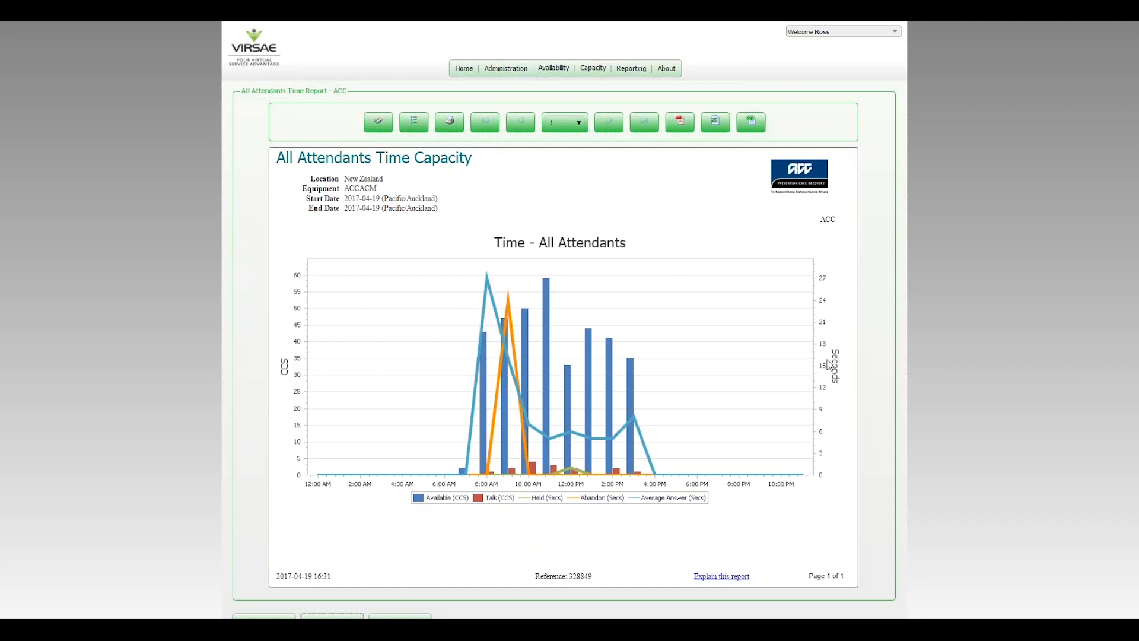
pyautogui.moveTo(832, 387)
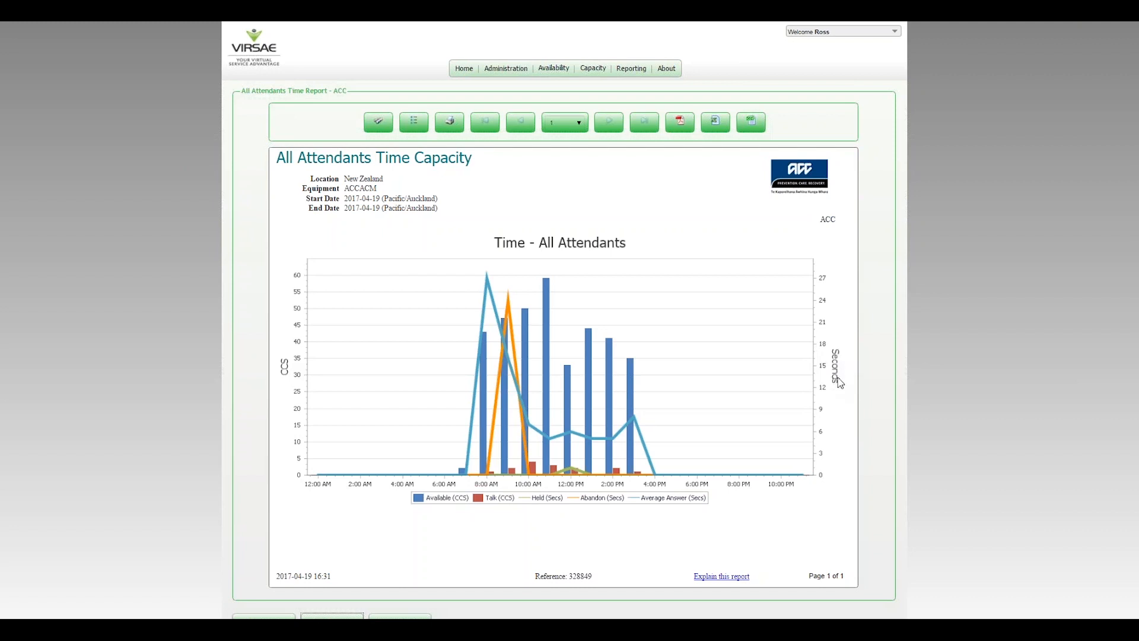
pyautogui.moveTo(465, 279)
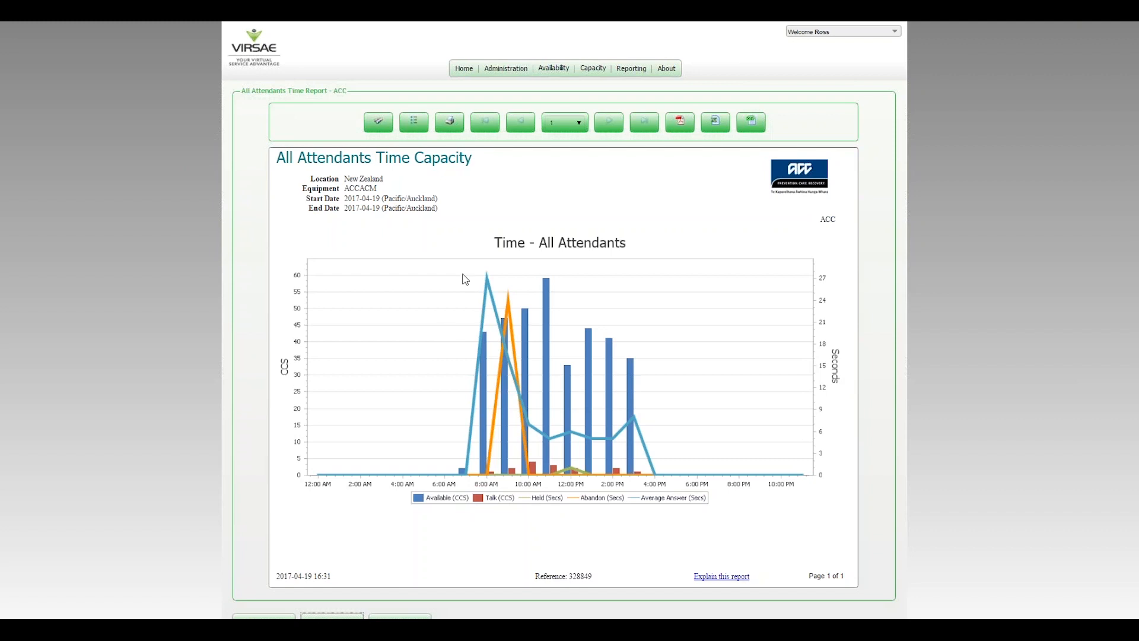
pyautogui.moveTo(814, 330)
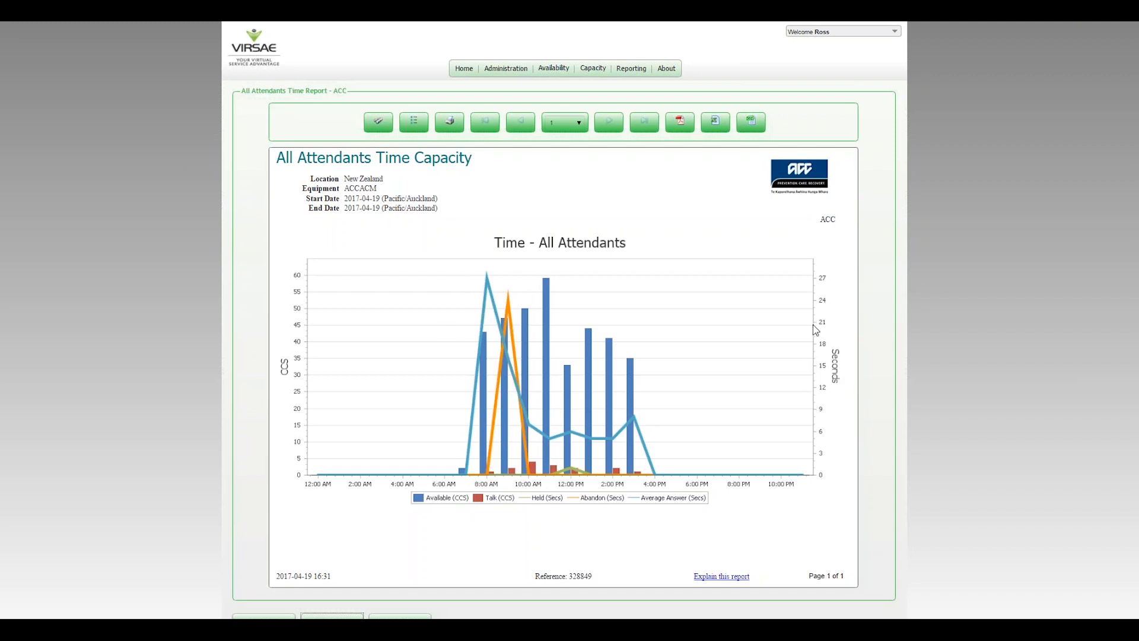
pyautogui.moveTo(794, 384)
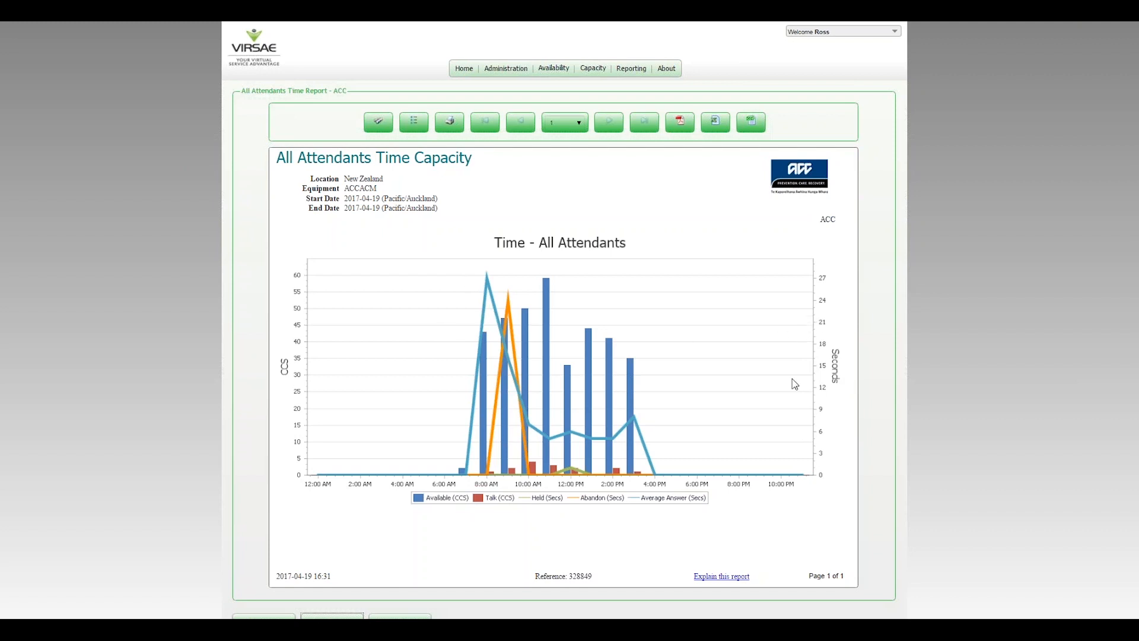
pyautogui.moveTo(642, 509)
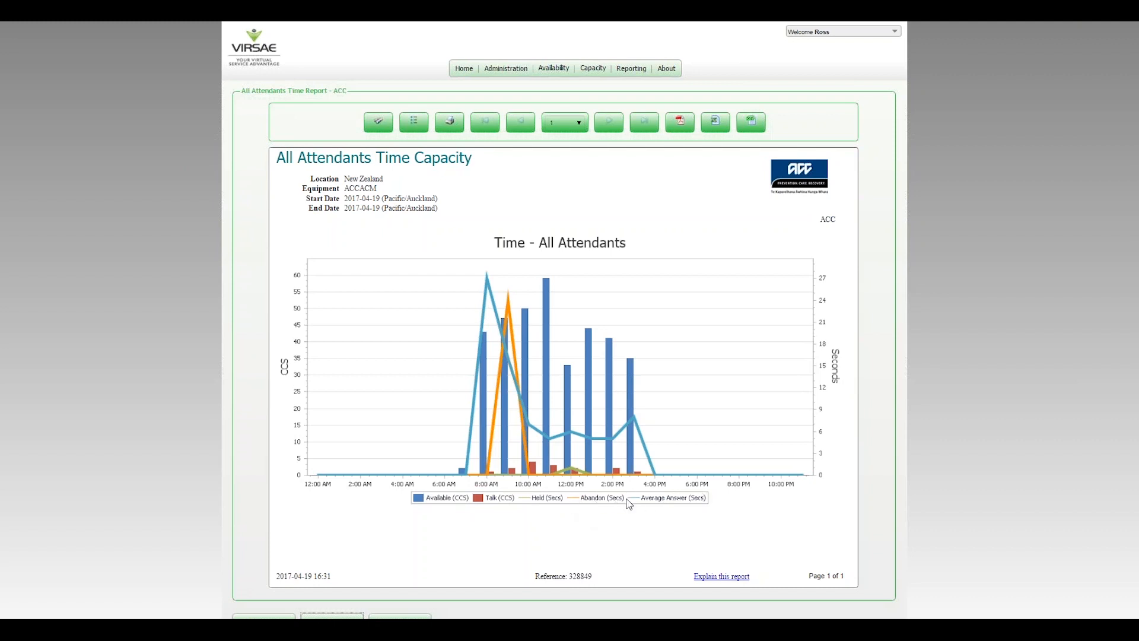
pyautogui.moveTo(804, 415)
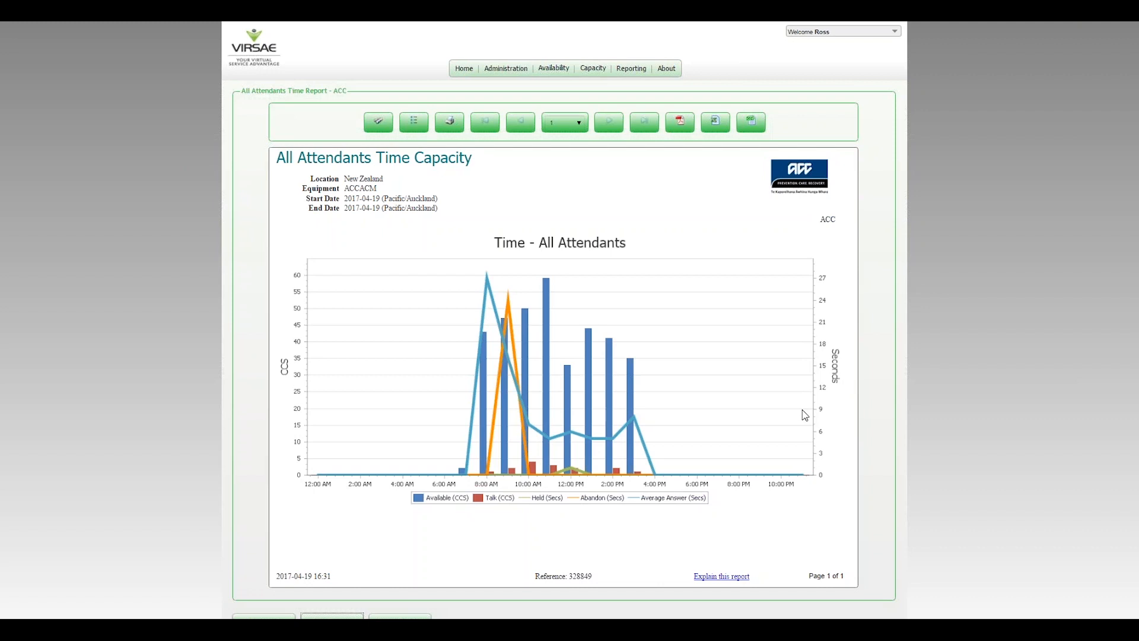
pyautogui.moveTo(539, 513)
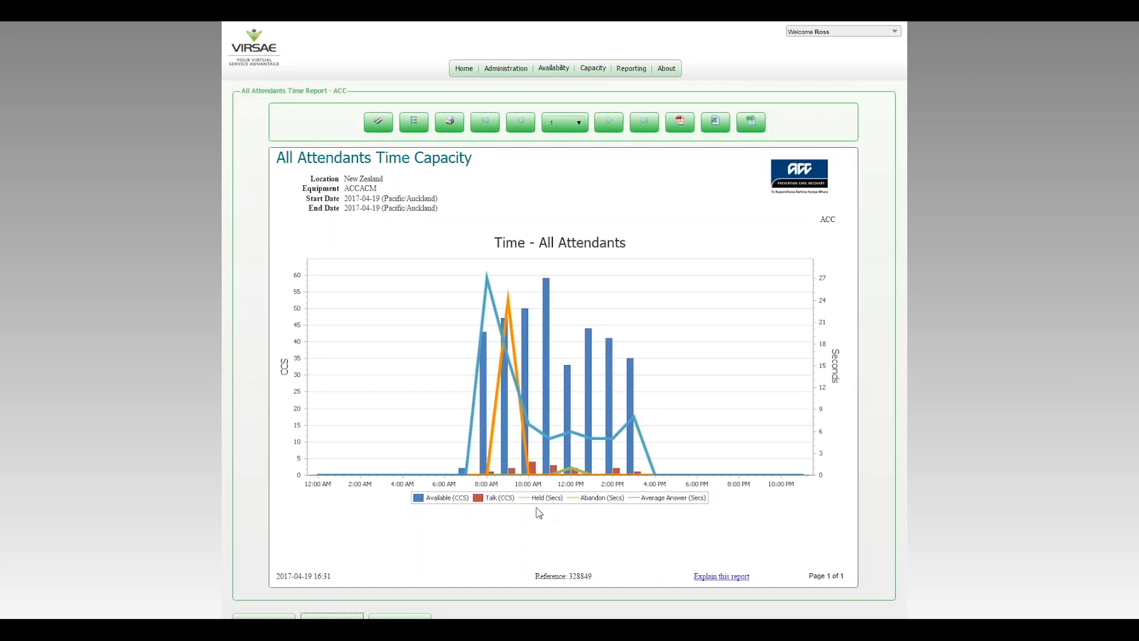
pyautogui.moveTo(439, 504)
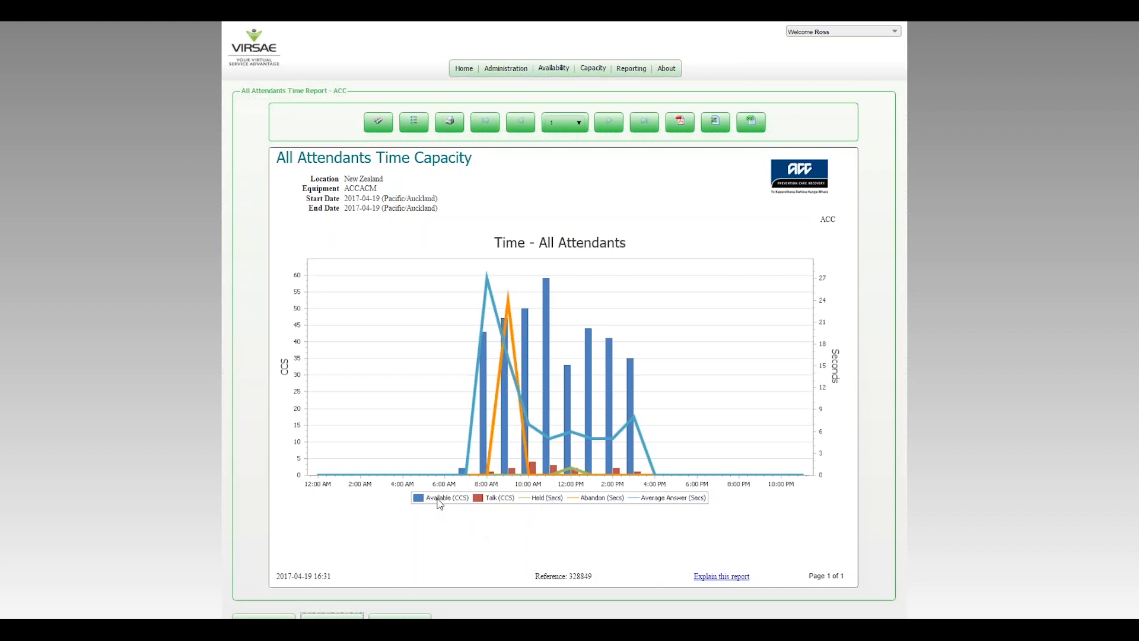
pyautogui.moveTo(453, 507)
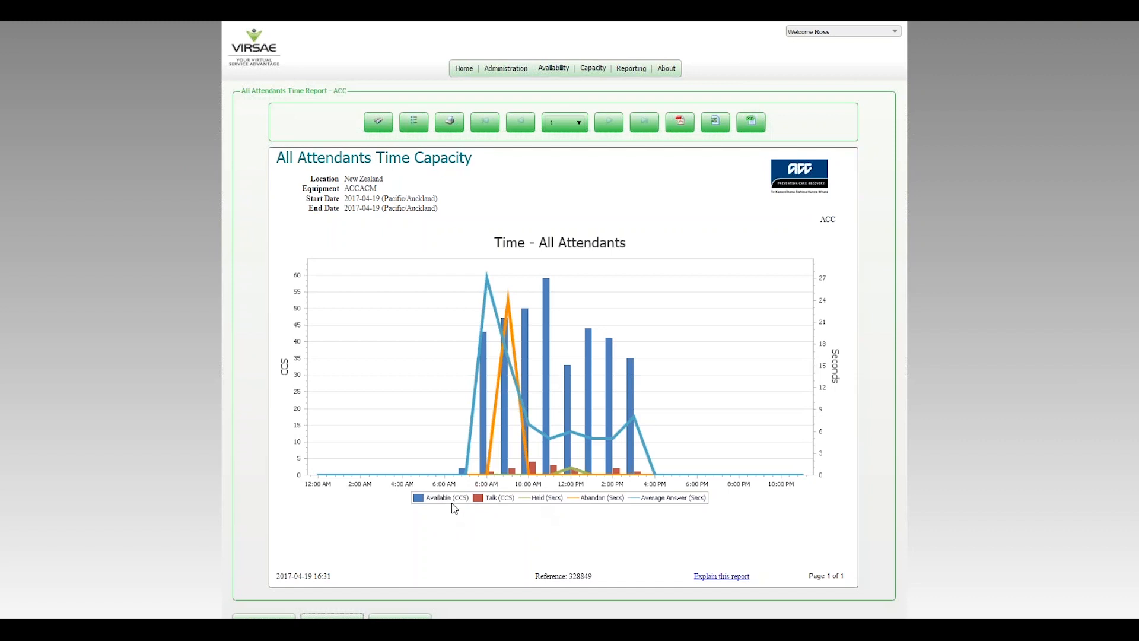
pyautogui.moveTo(475, 511)
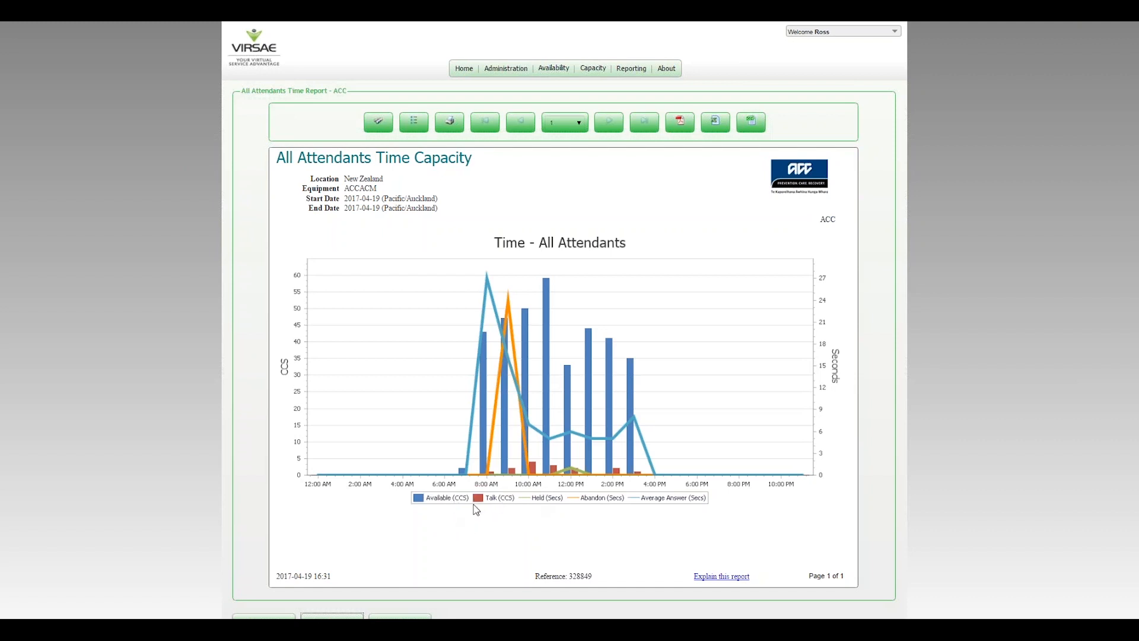
pyautogui.moveTo(539, 339)
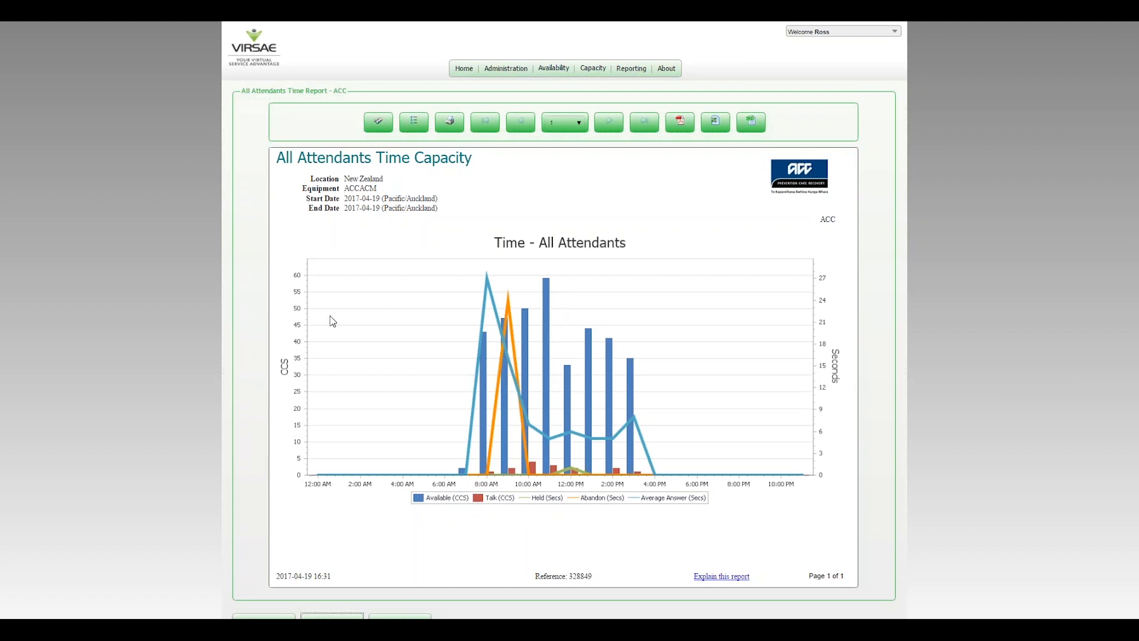
pyautogui.moveTo(306, 314)
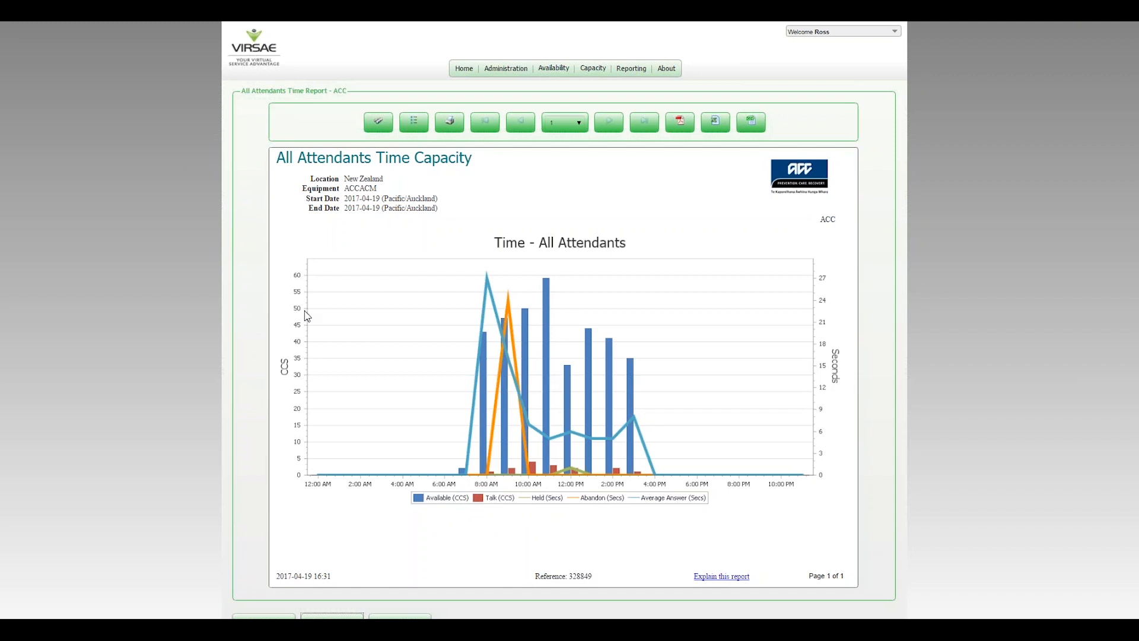
pyautogui.moveTo(514, 511)
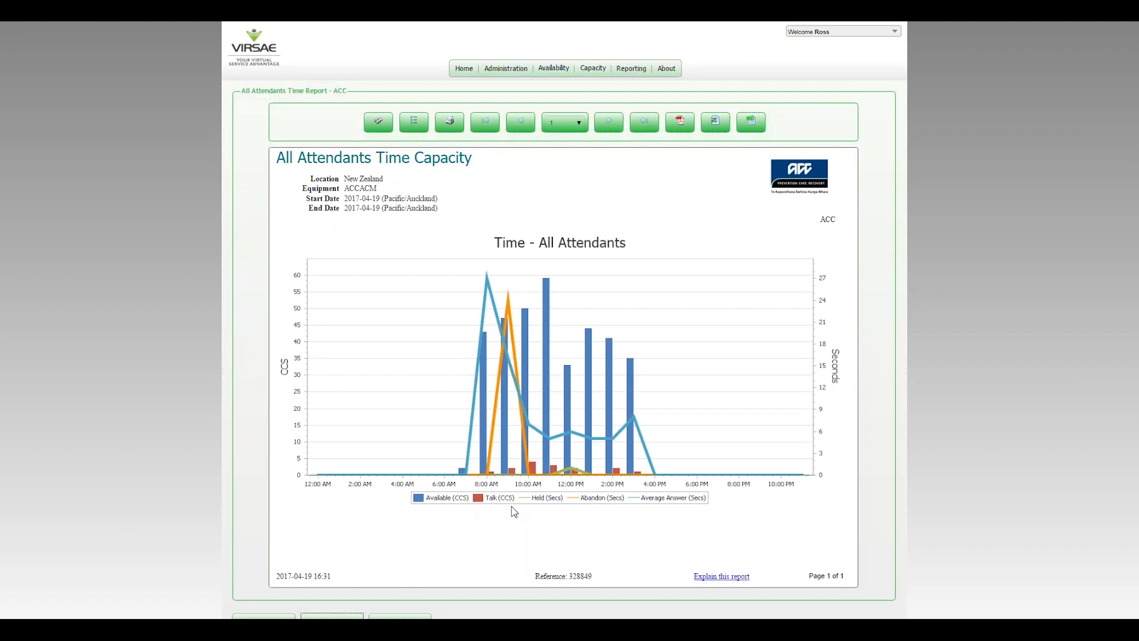
pyautogui.moveTo(520, 524)
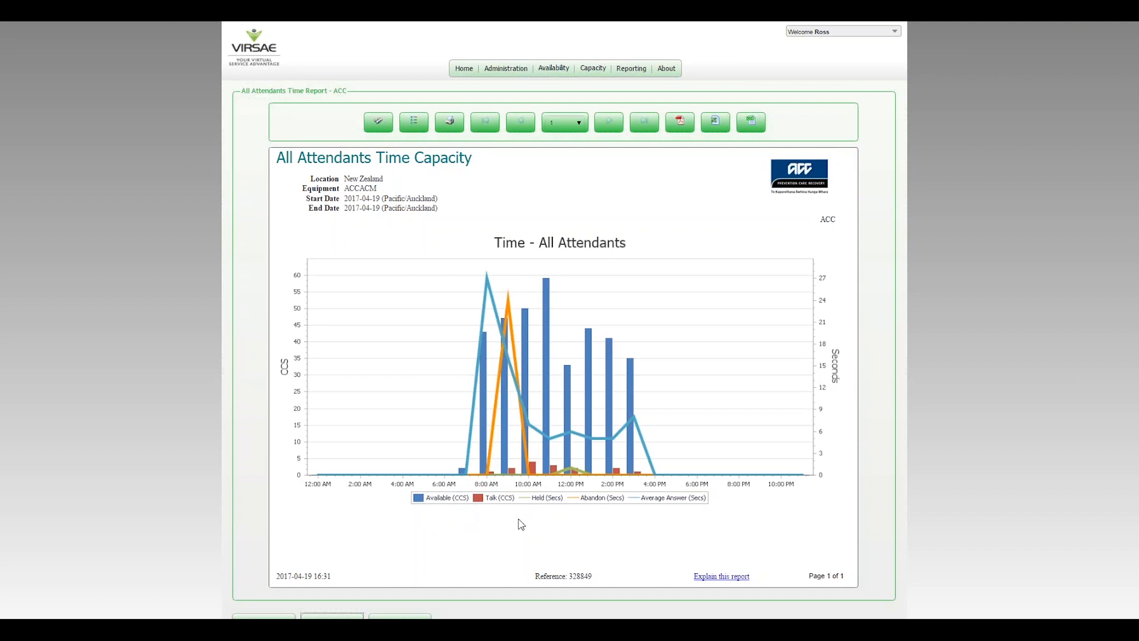
pyautogui.moveTo(526, 529)
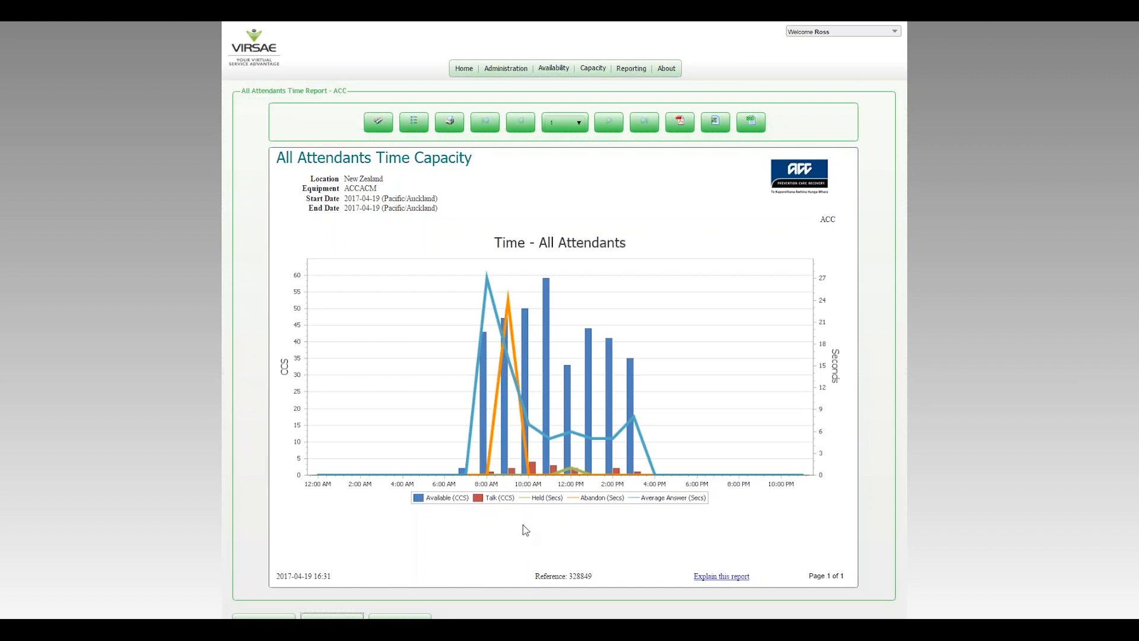
pyautogui.moveTo(425, 523)
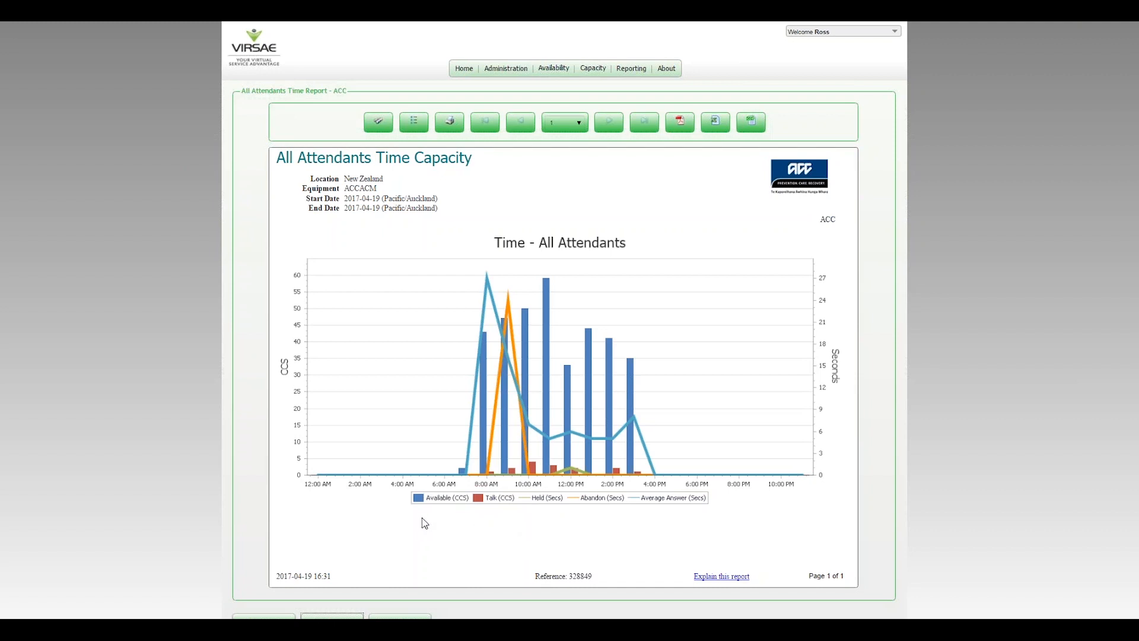
pyautogui.moveTo(447, 501)
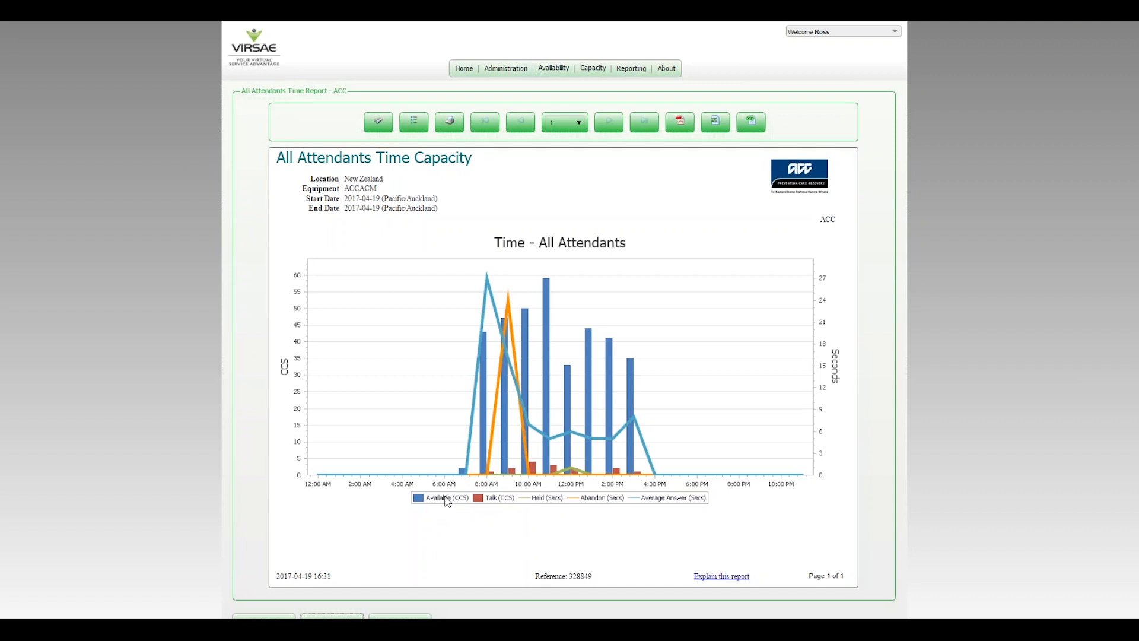
pyautogui.moveTo(428, 520)
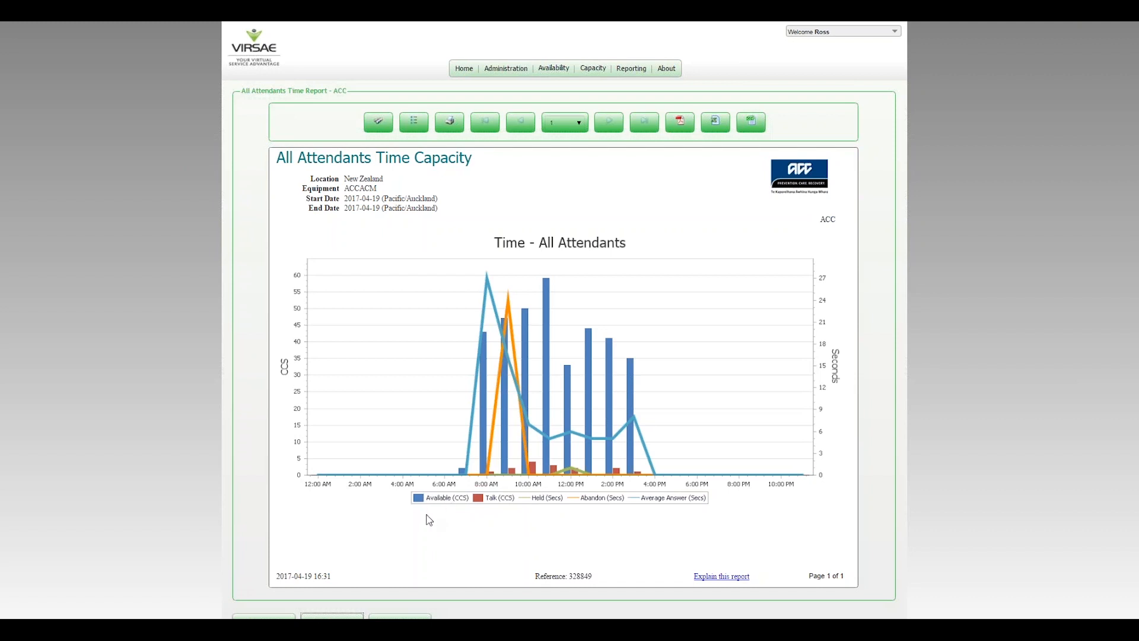
pyautogui.moveTo(505, 509)
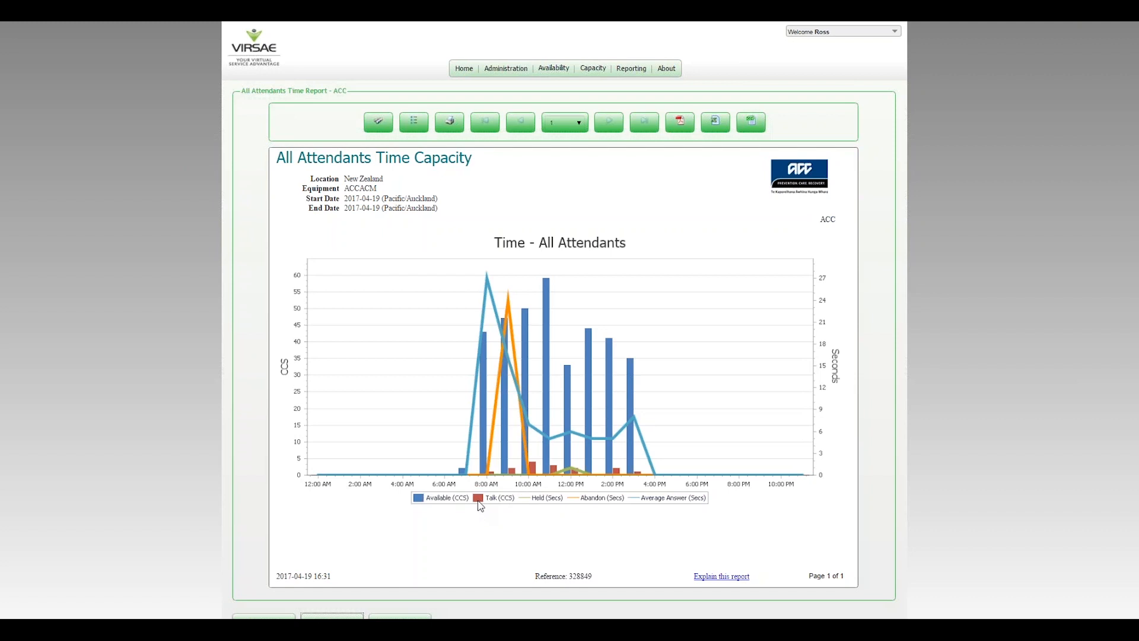
pyautogui.moveTo(556, 540)
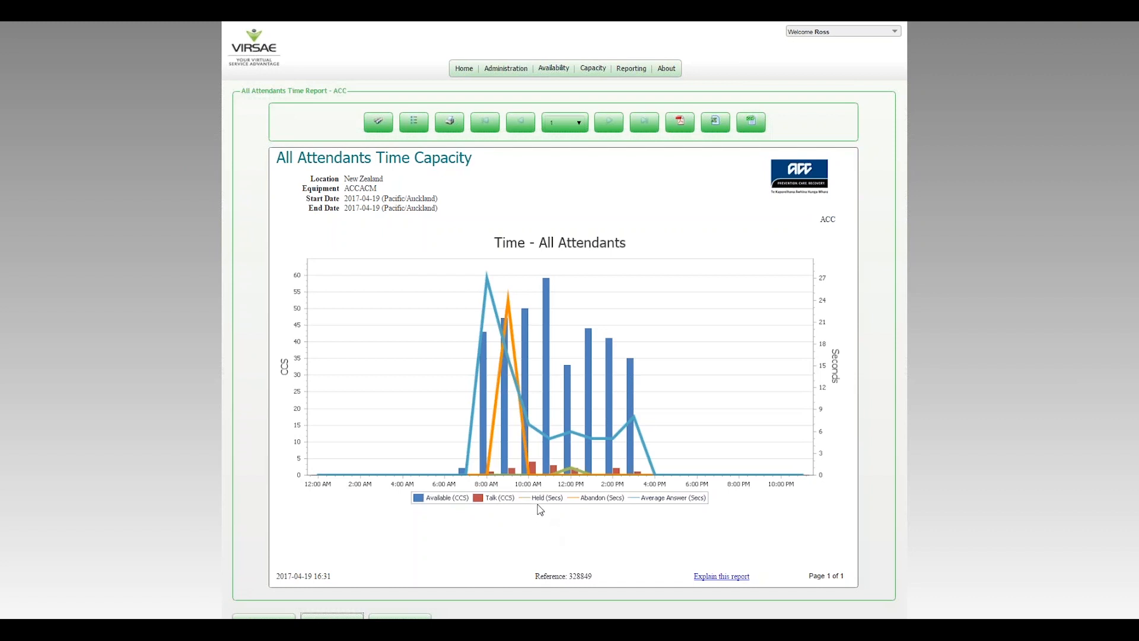
pyautogui.moveTo(529, 506)
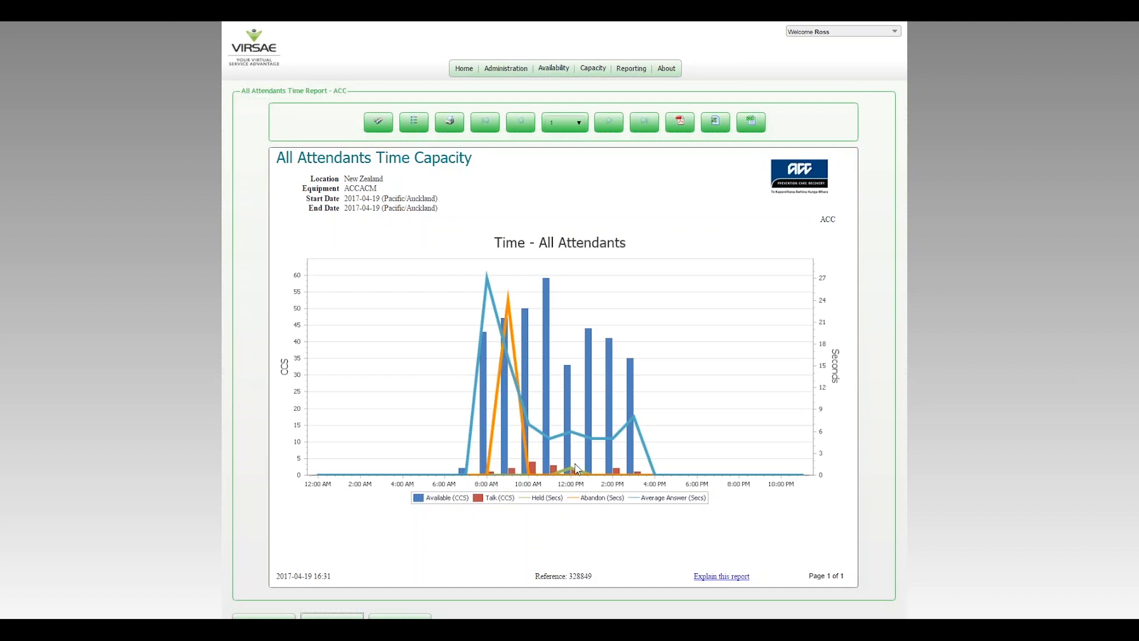
pyautogui.moveTo(569, 465)
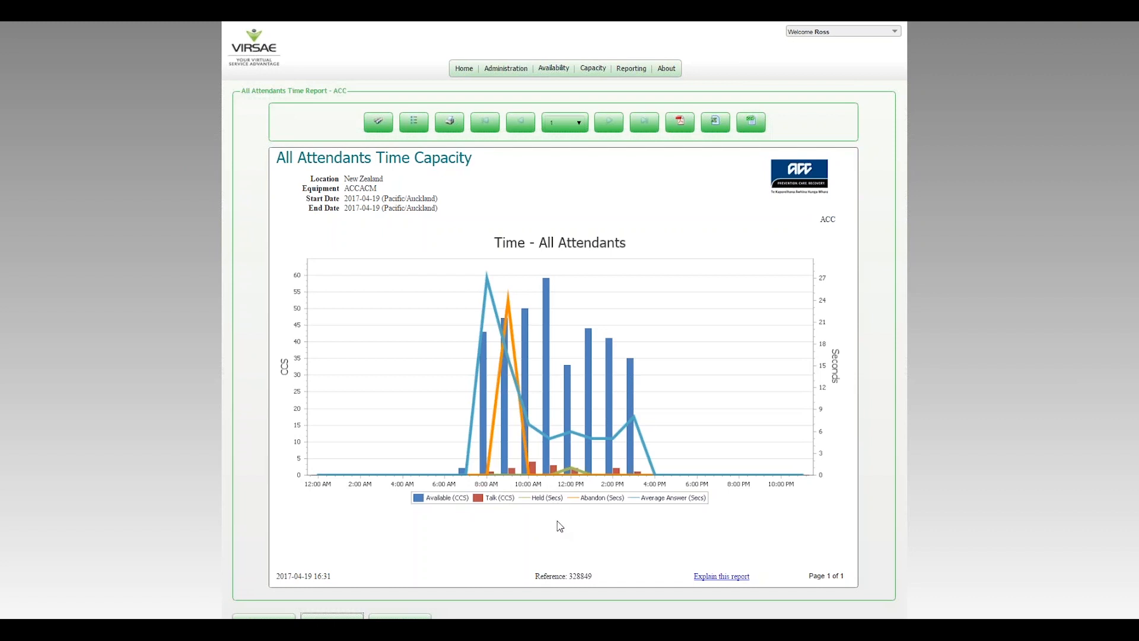
pyautogui.moveTo(629, 525)
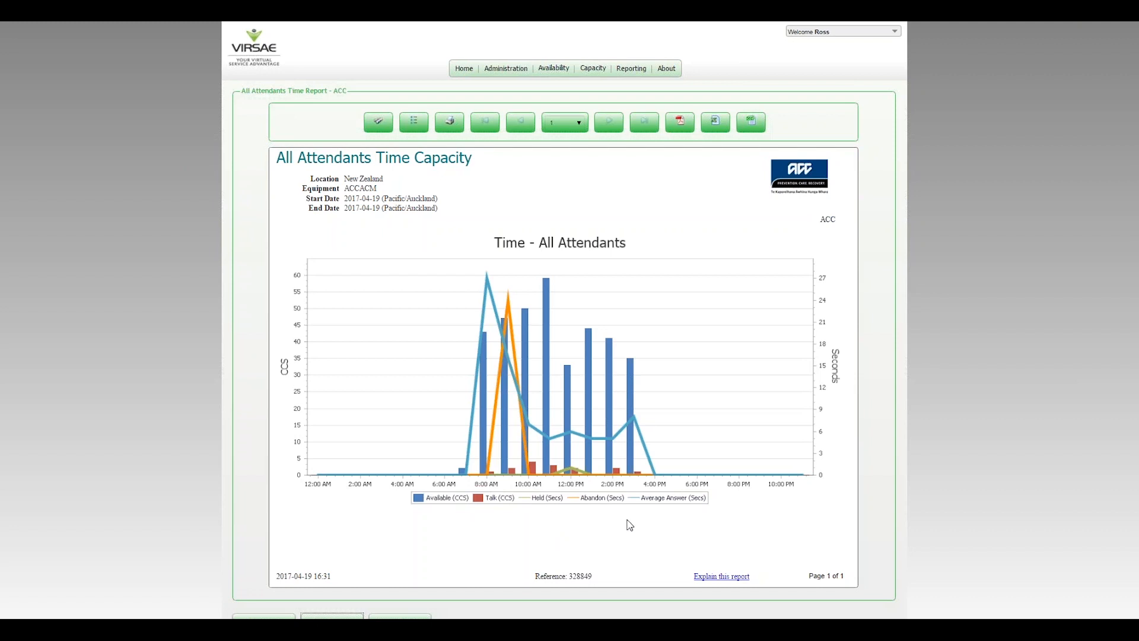
pyautogui.moveTo(586, 488)
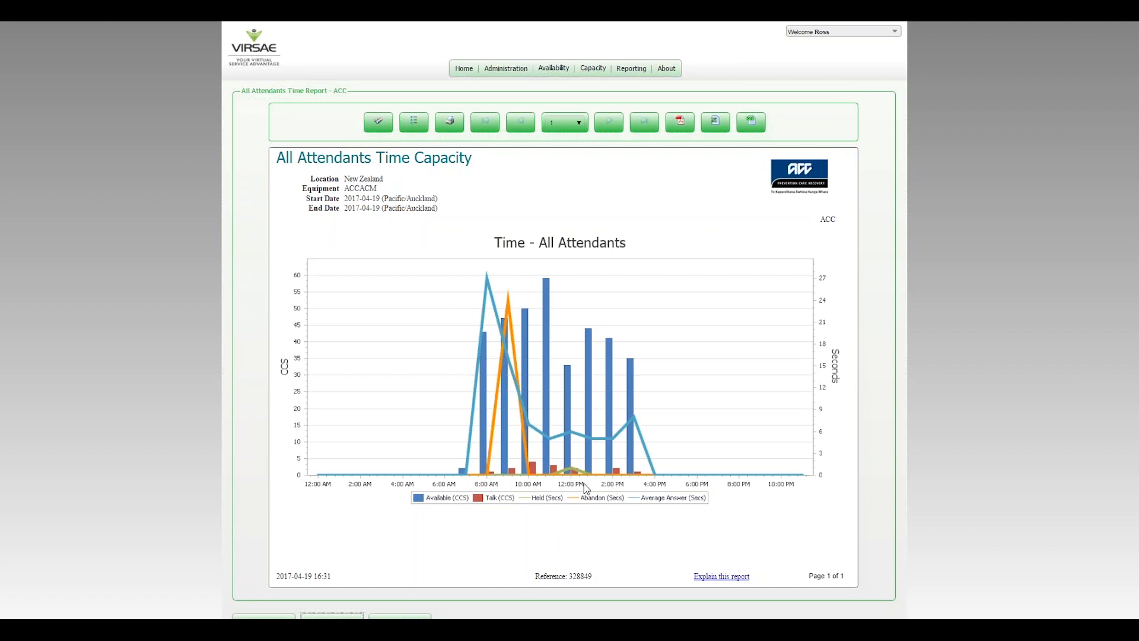
pyautogui.moveTo(599, 507)
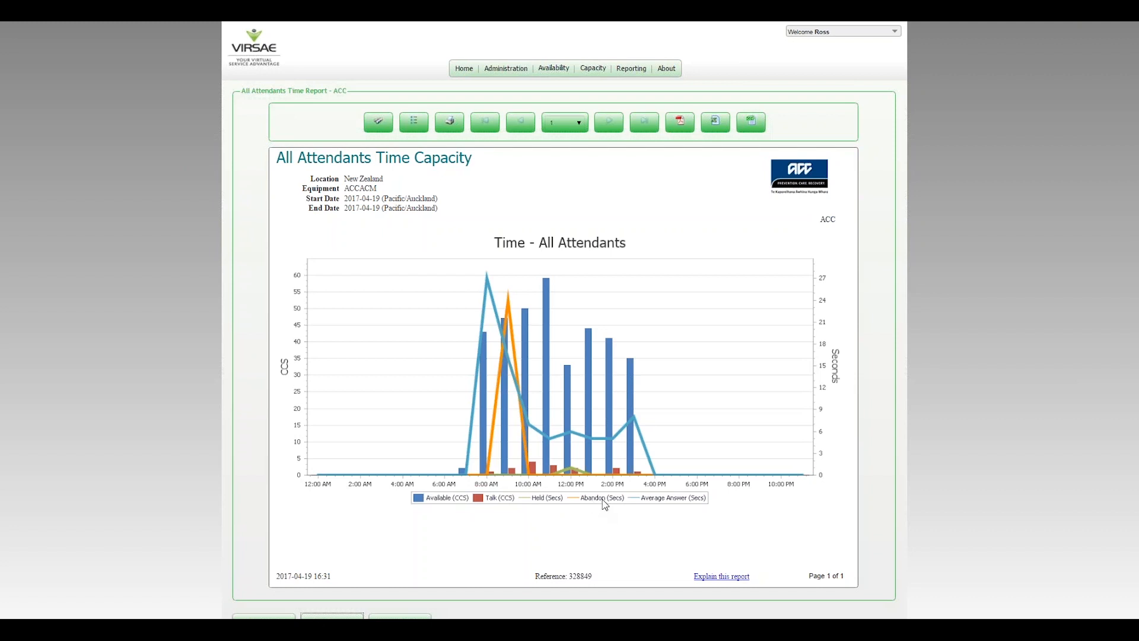
pyautogui.moveTo(521, 297)
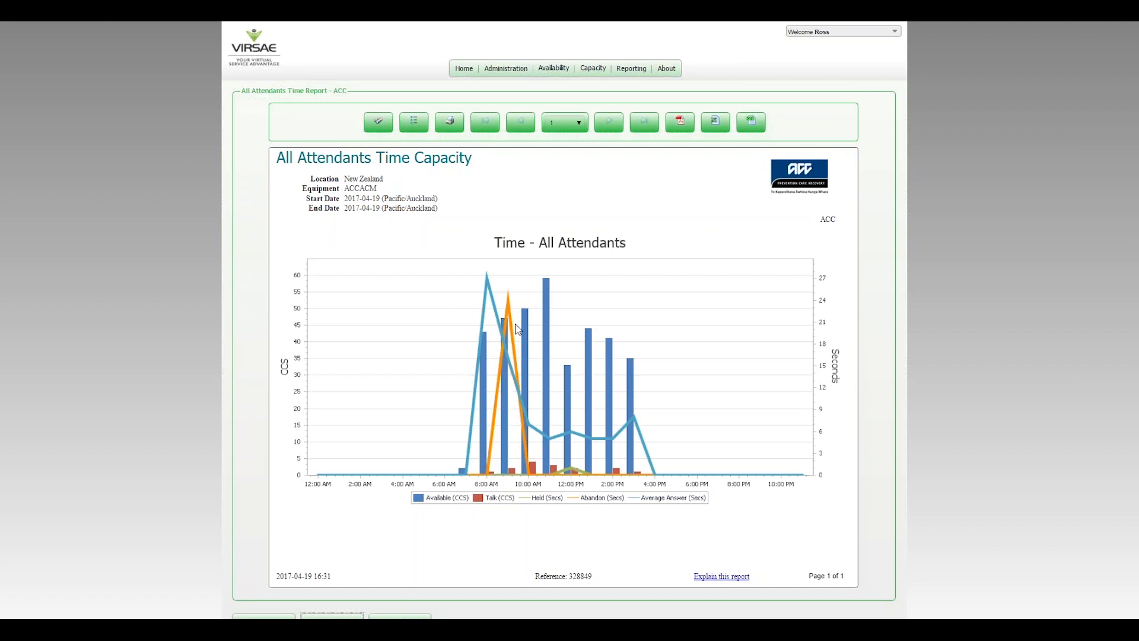
pyautogui.moveTo(514, 306)
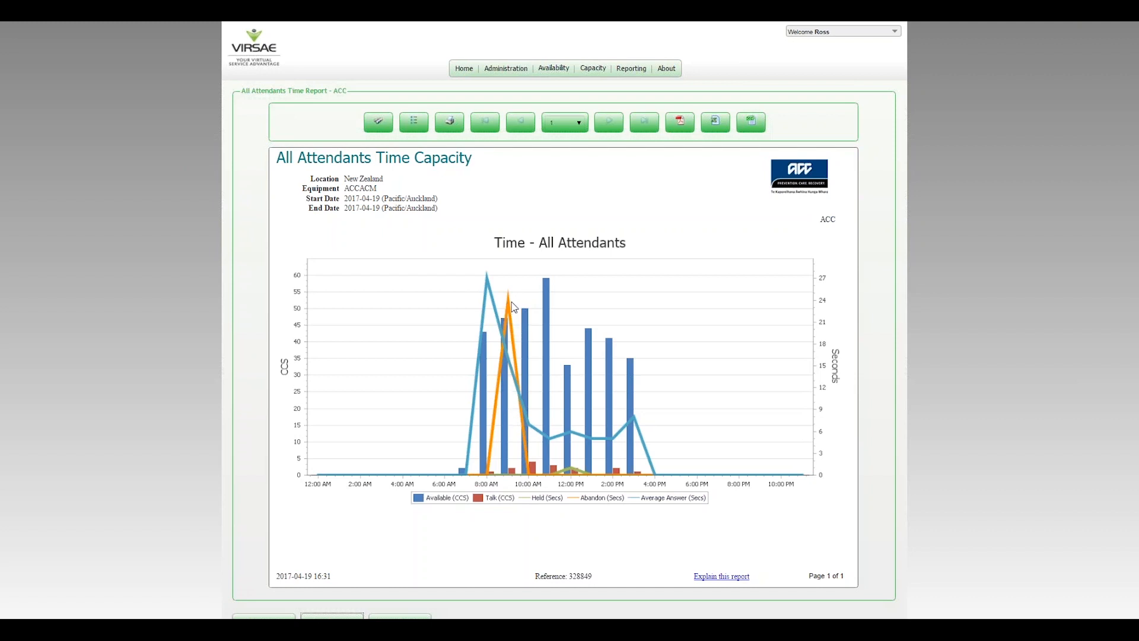
pyautogui.moveTo(510, 305)
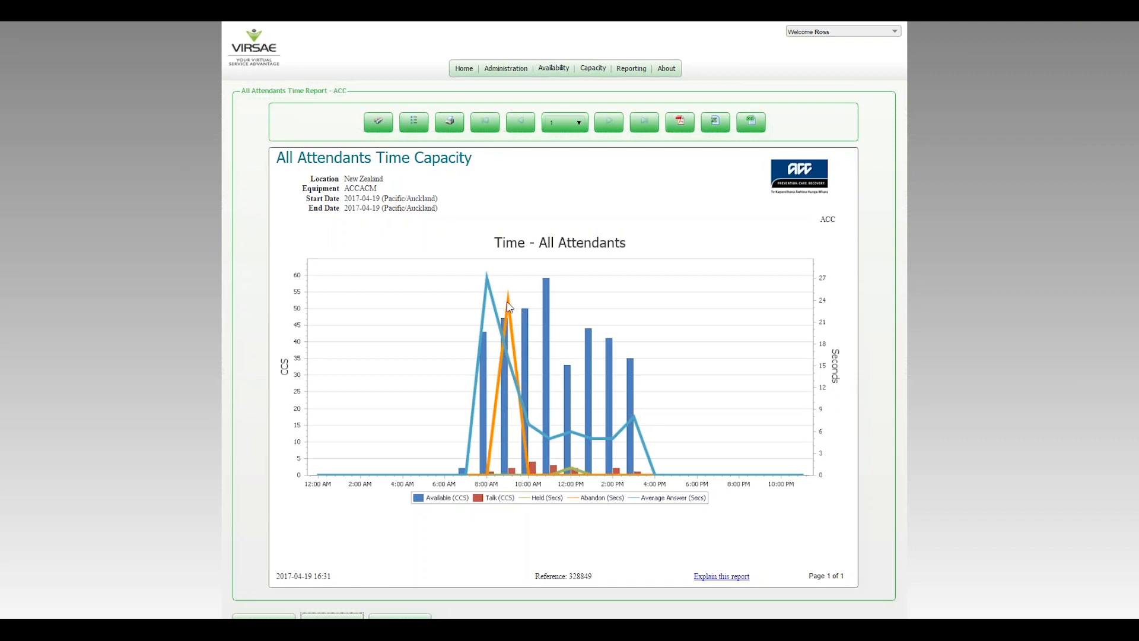
pyautogui.moveTo(519, 310)
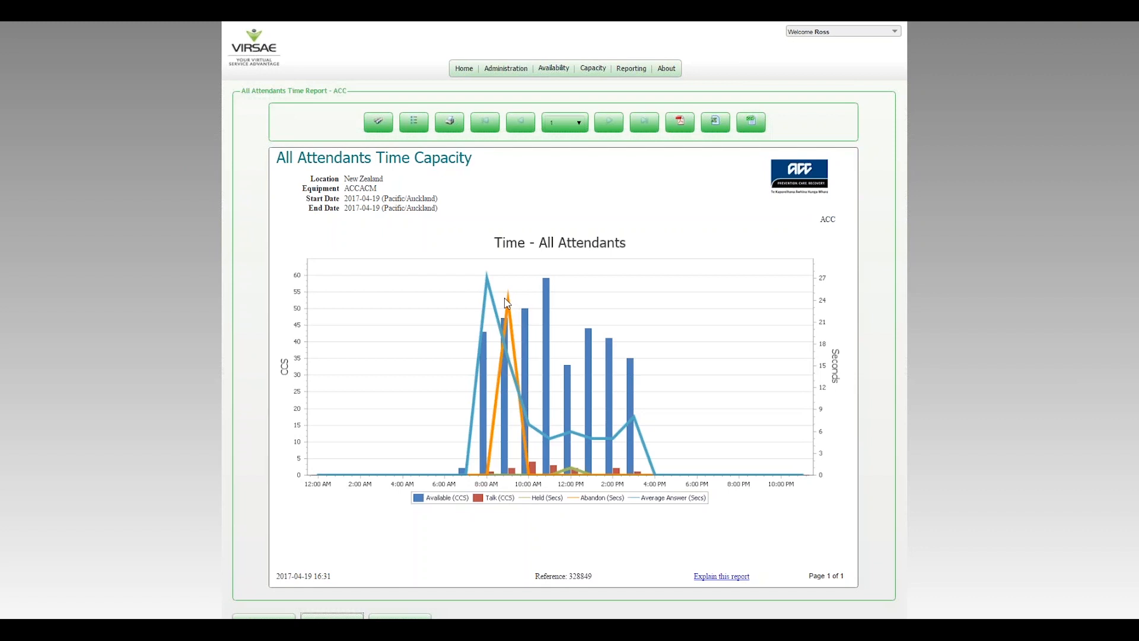
pyautogui.moveTo(516, 293)
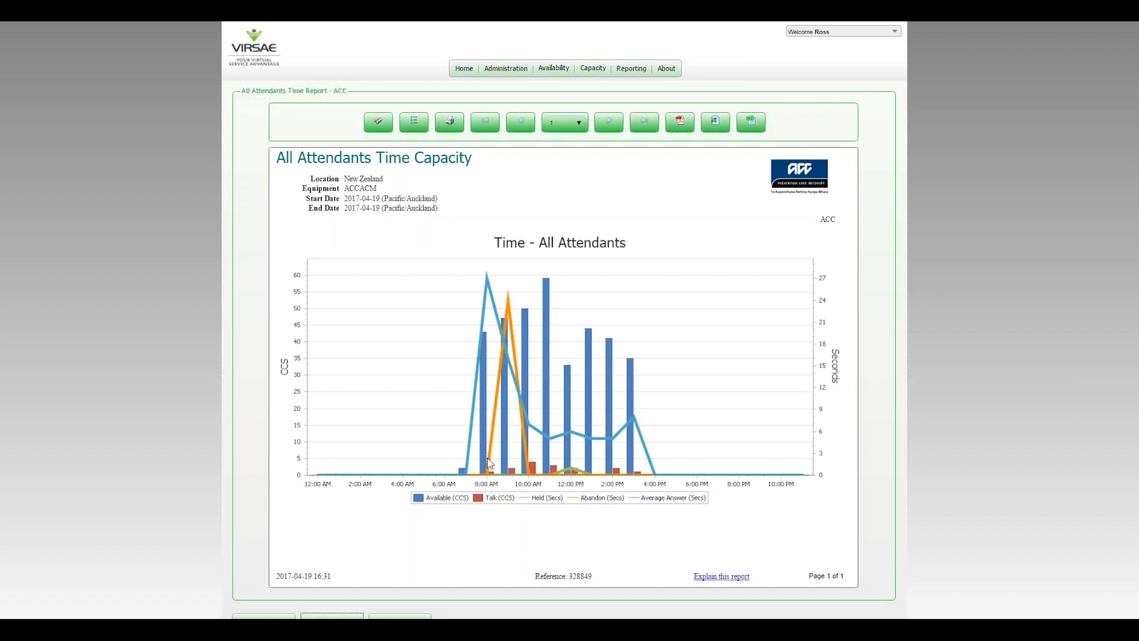
pyautogui.moveTo(519, 321)
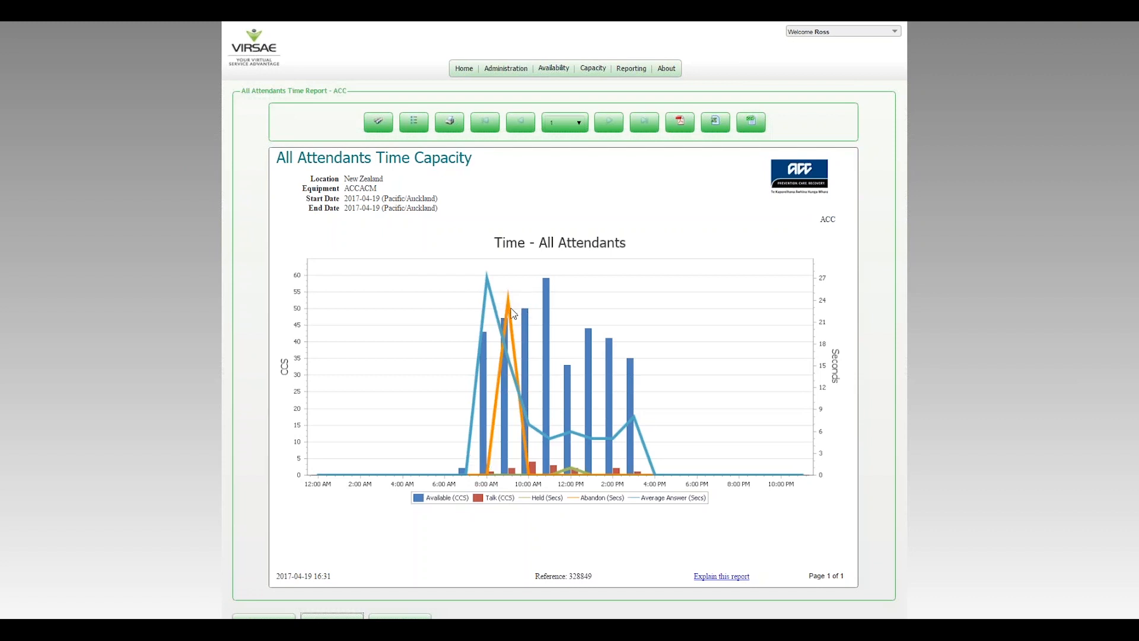
pyautogui.moveTo(513, 299)
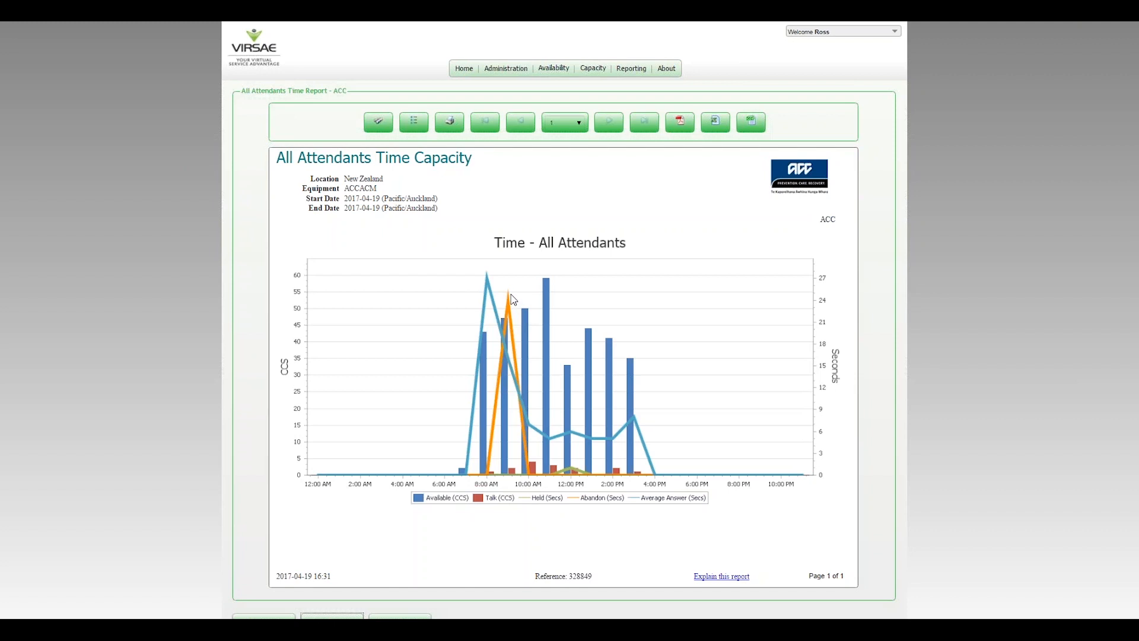
pyautogui.moveTo(660, 504)
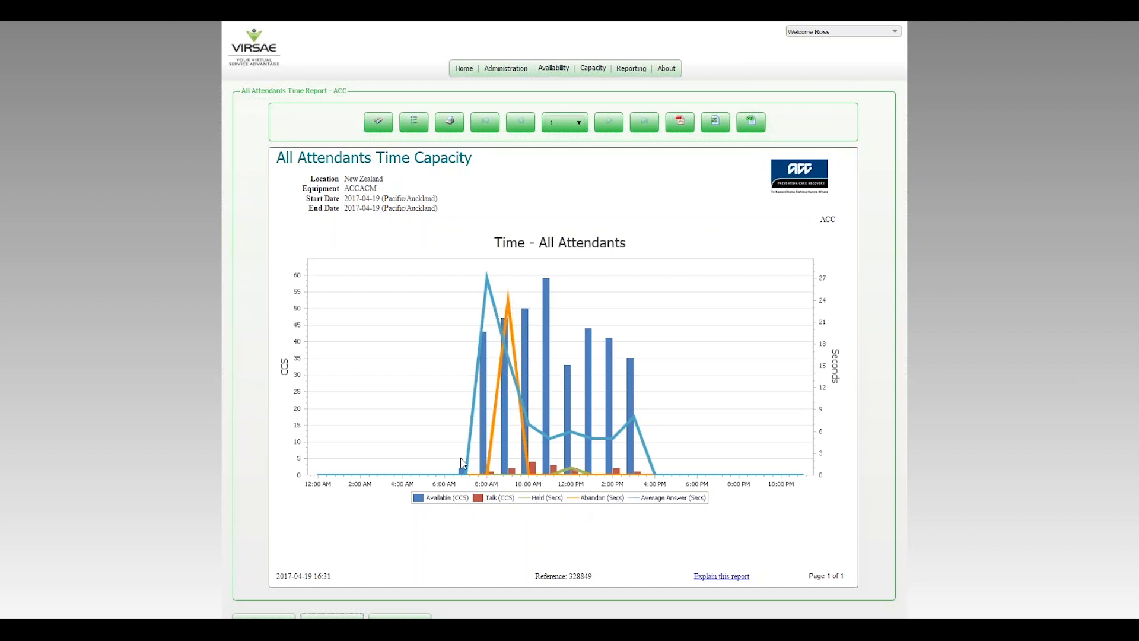
pyautogui.moveTo(467, 401)
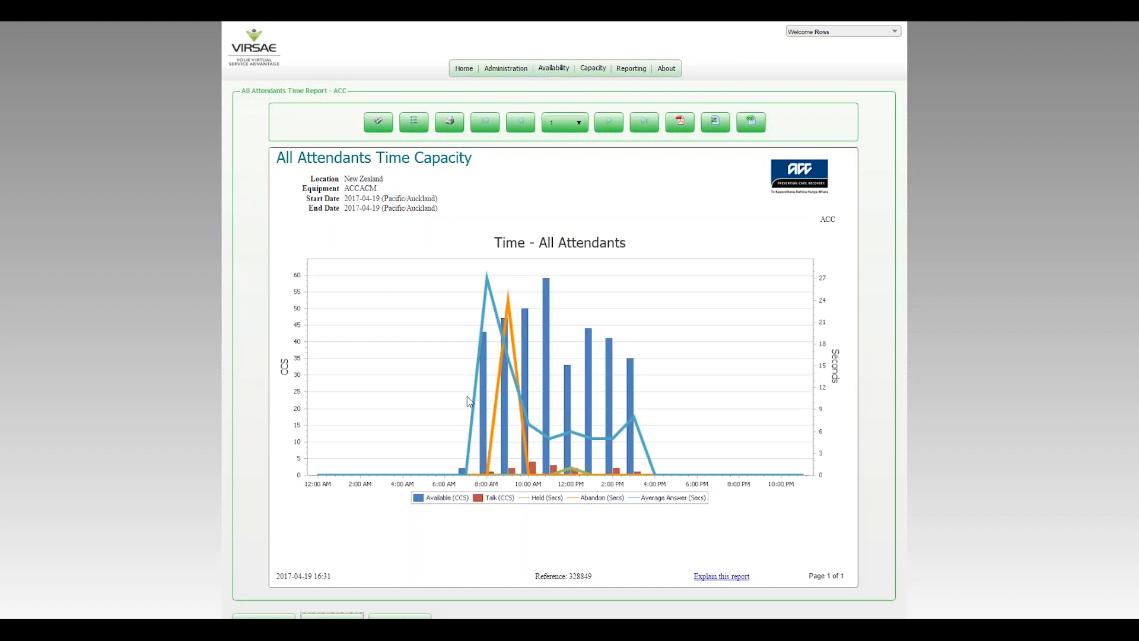
pyautogui.moveTo(501, 272)
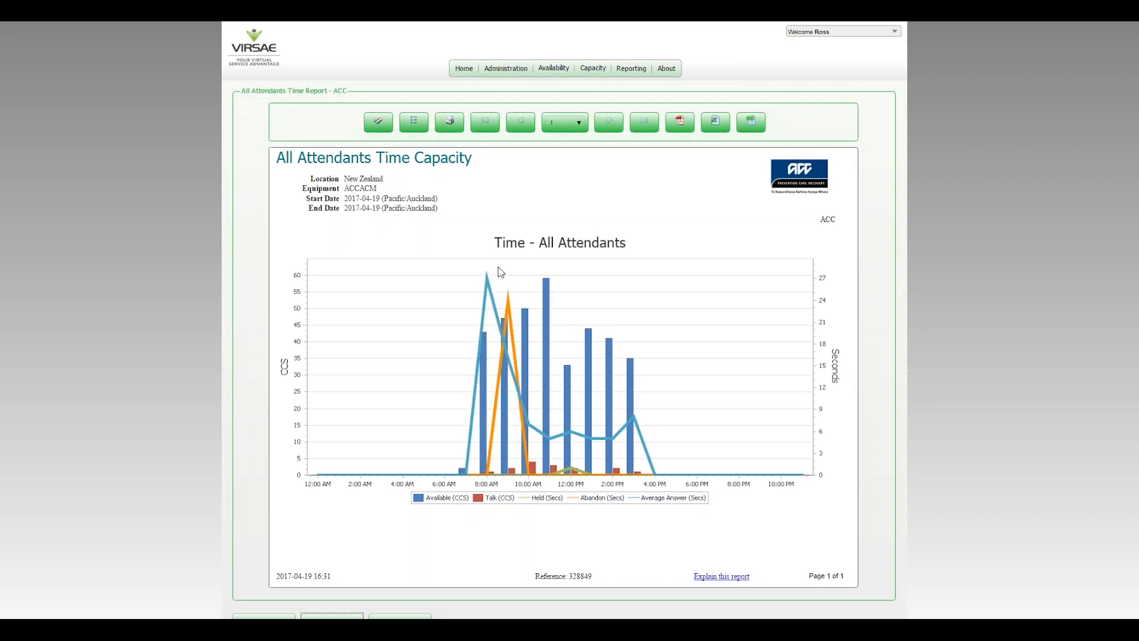
pyautogui.moveTo(485, 297)
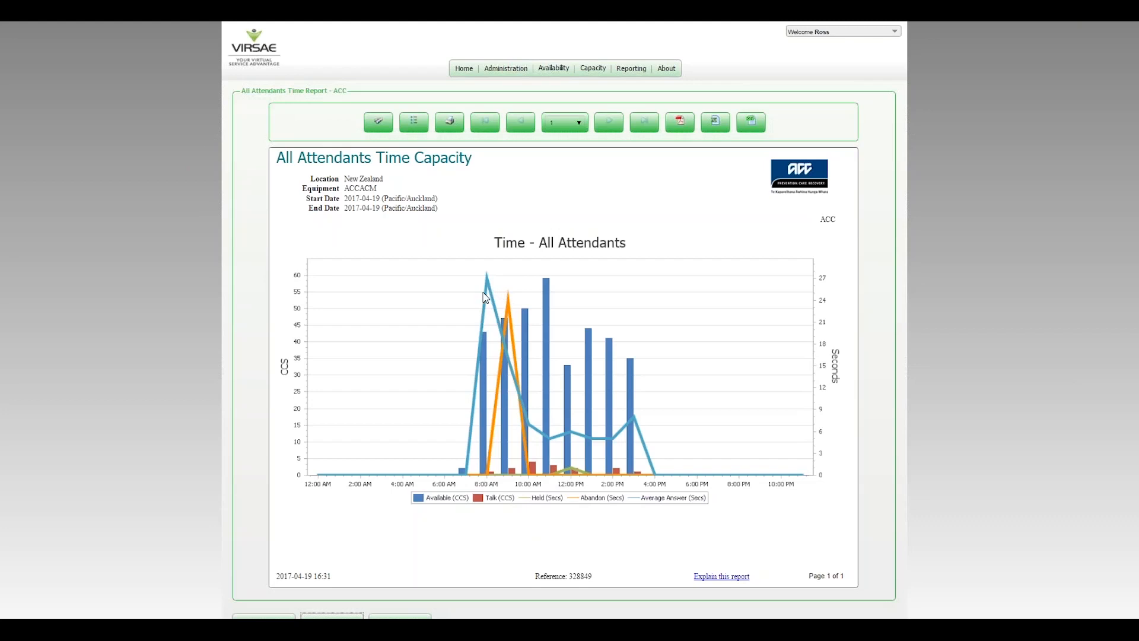
pyautogui.moveTo(563, 437)
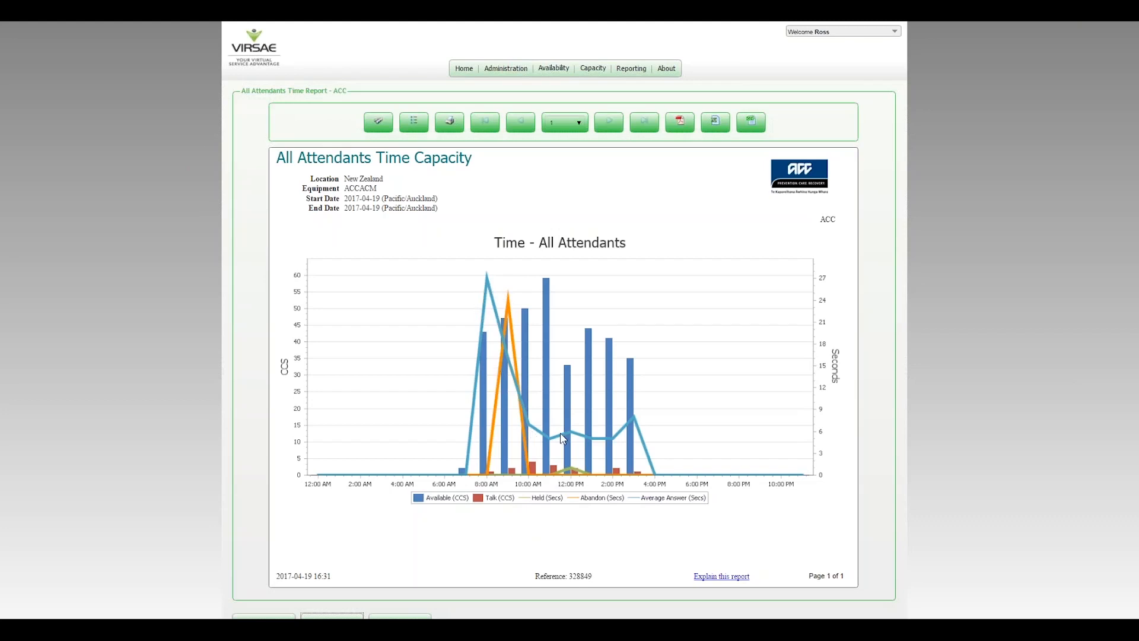
pyautogui.moveTo(505, 443)
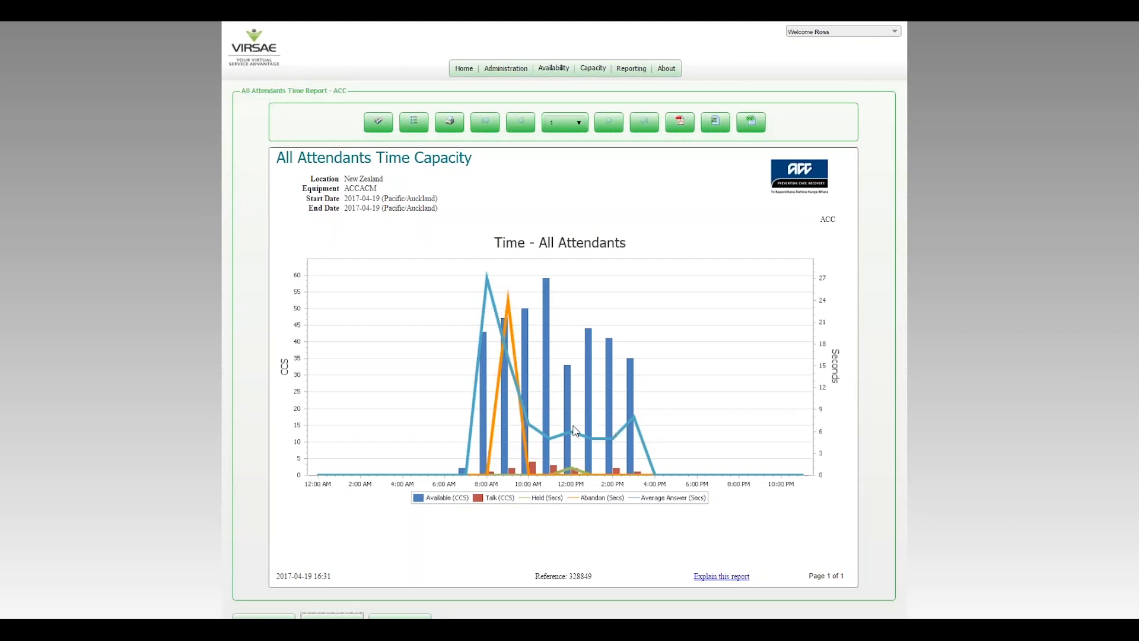
pyautogui.moveTo(525, 432)
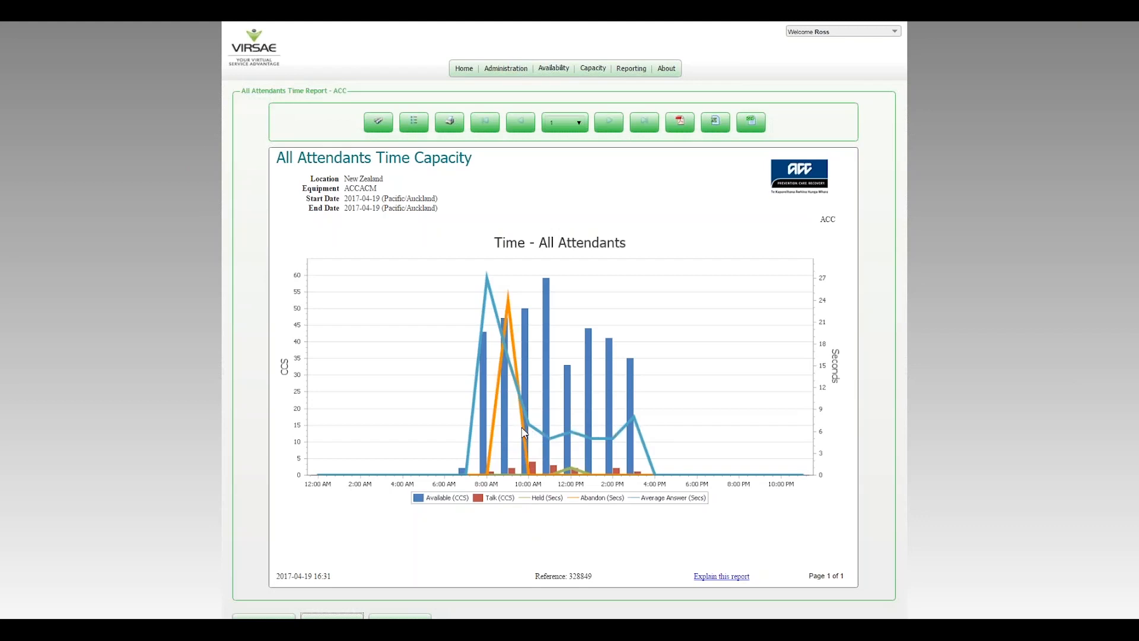
pyautogui.moveTo(515, 436)
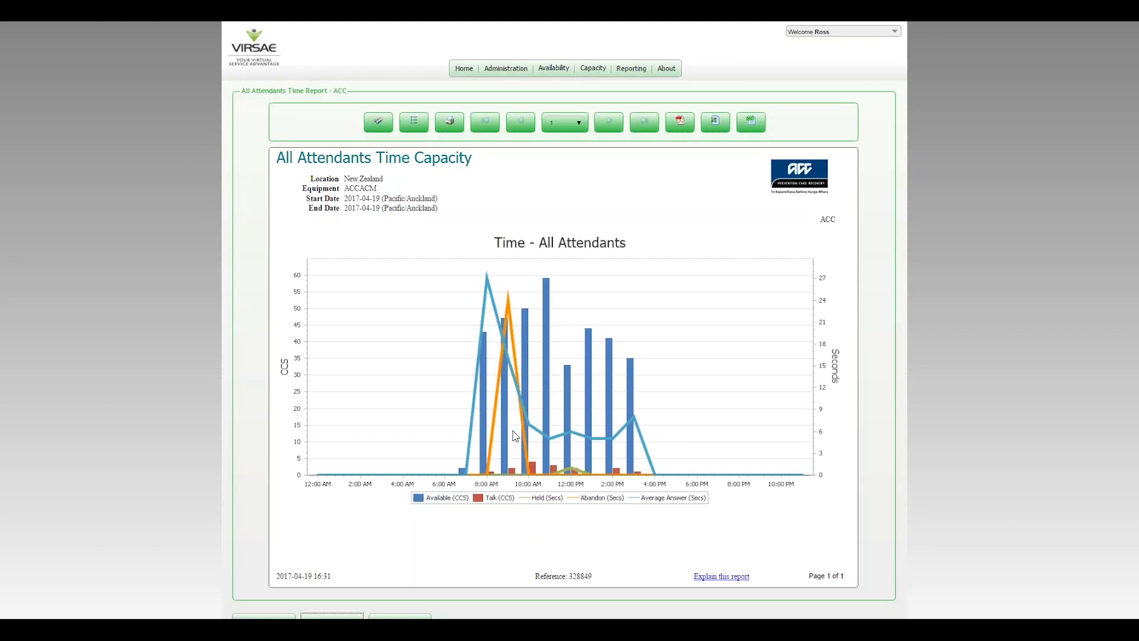
pyautogui.moveTo(676, 410)
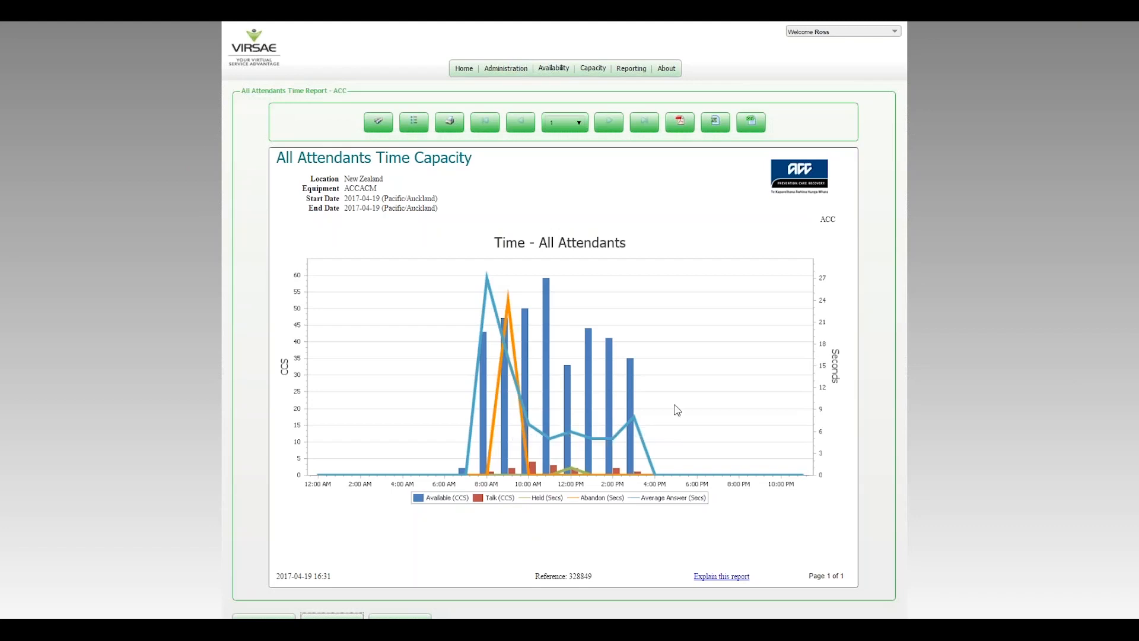
pyautogui.moveTo(483, 283)
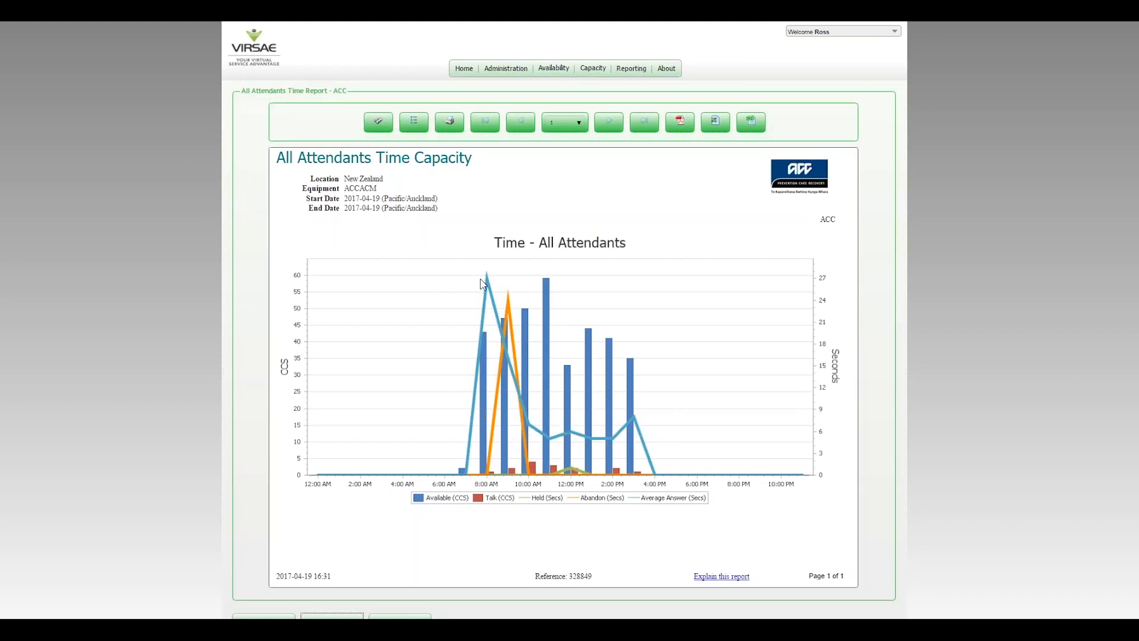
pyautogui.moveTo(492, 307)
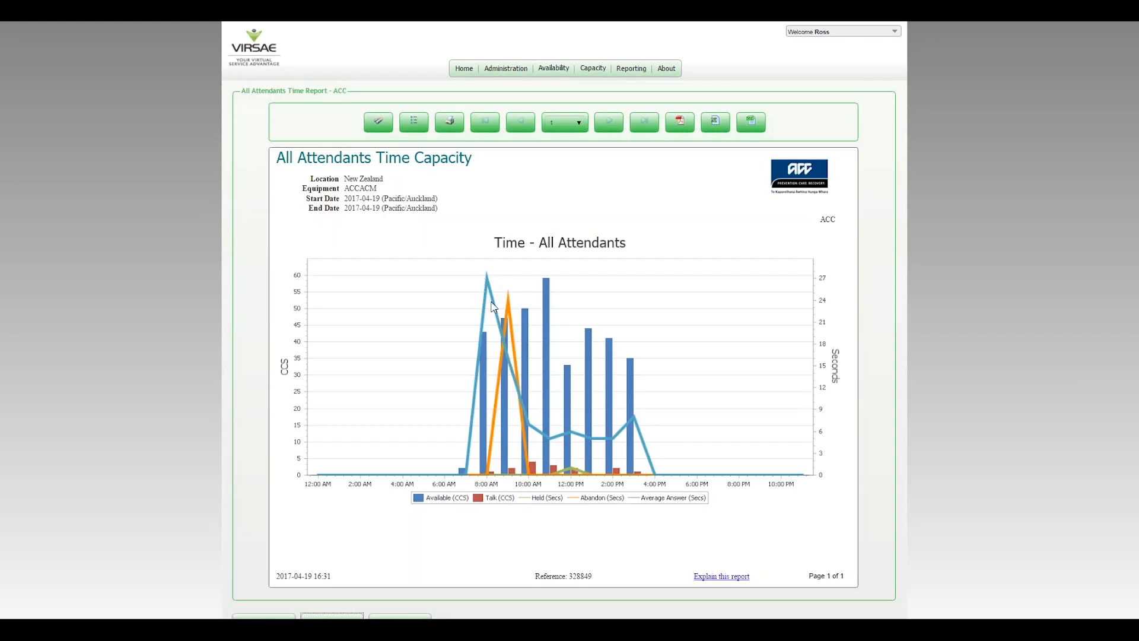
pyautogui.moveTo(514, 307)
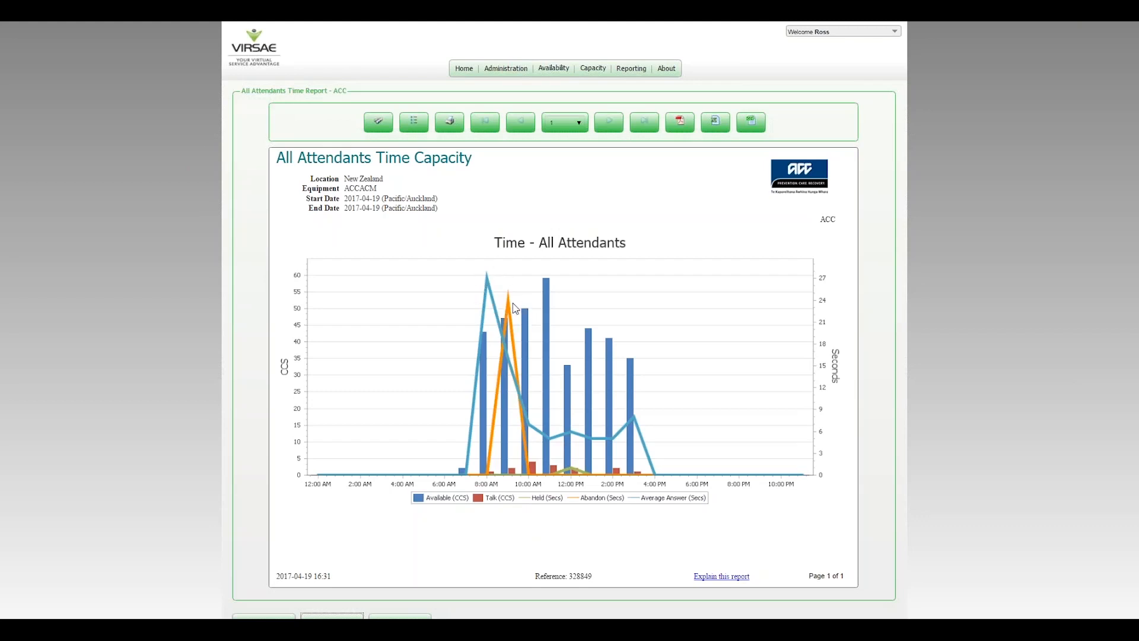
pyautogui.moveTo(669, 355)
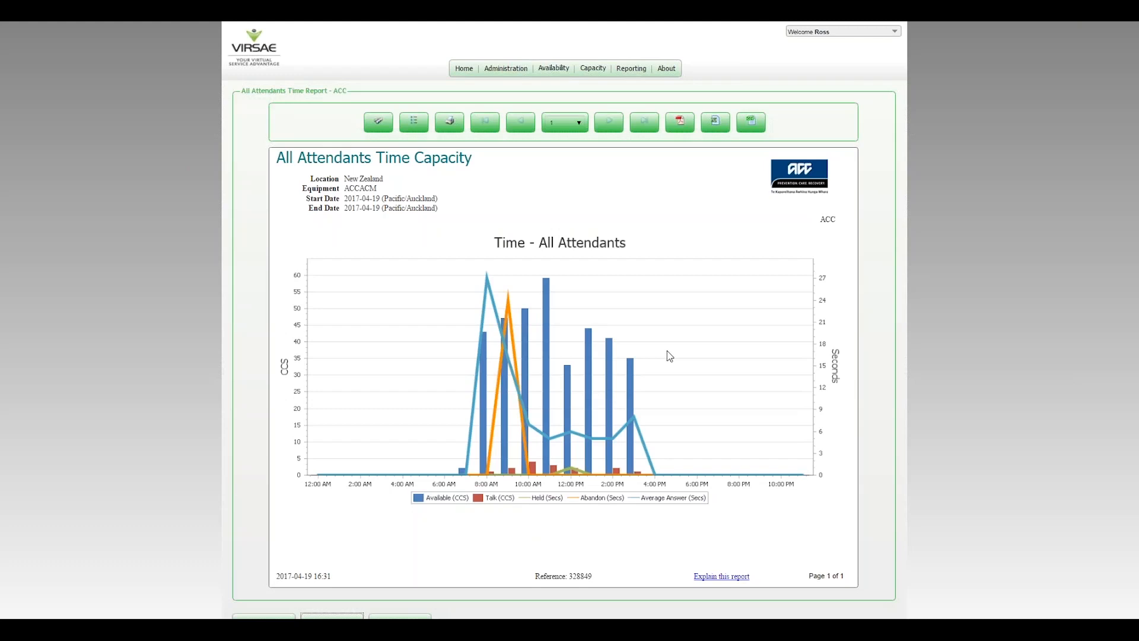
pyautogui.moveTo(495, 220)
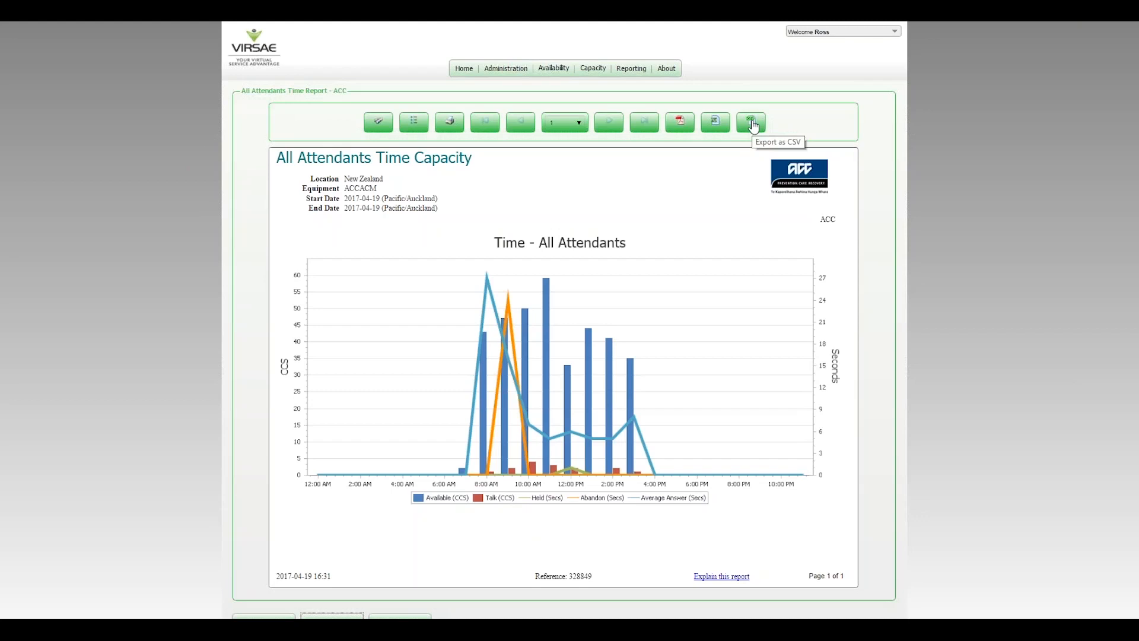
pyautogui.moveTo(265, 480)
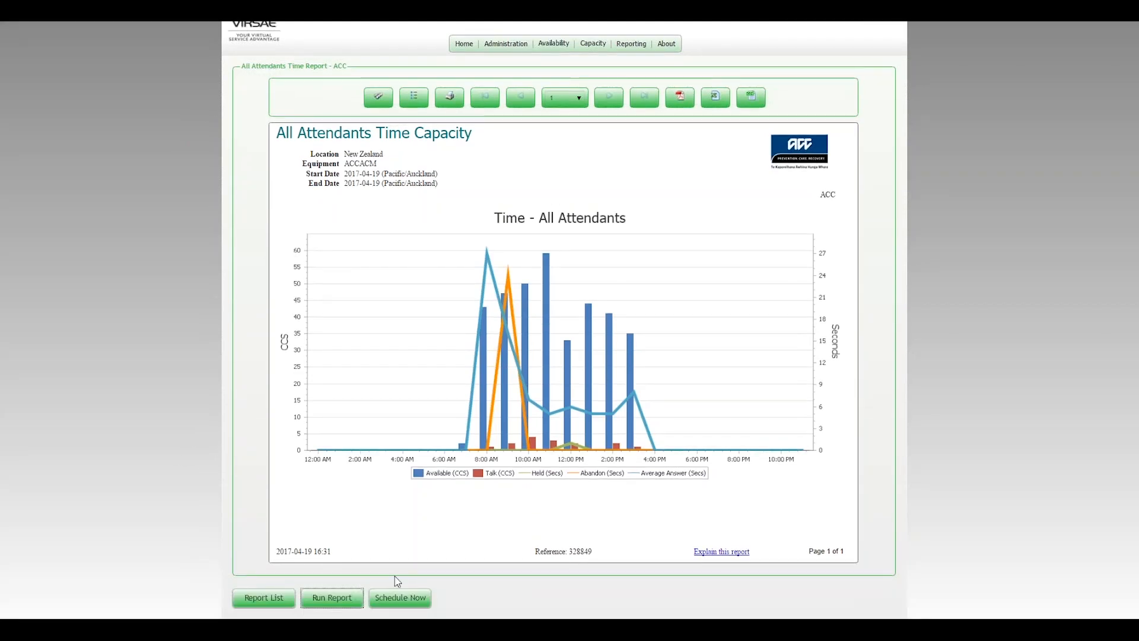
pyautogui.moveTo(303, 470)
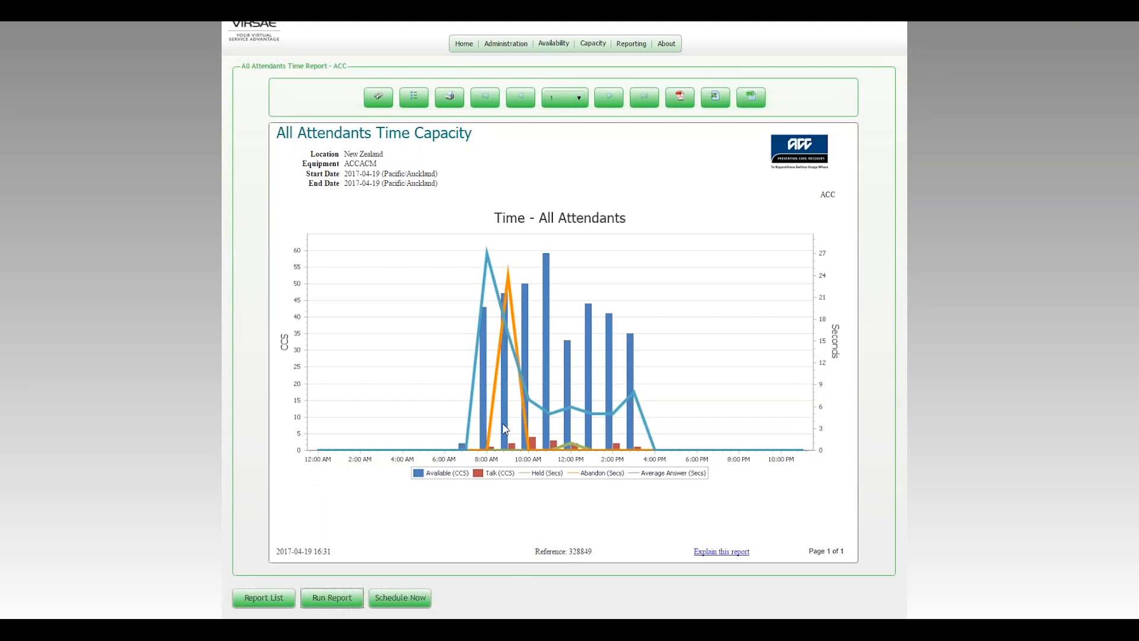
pyautogui.moveTo(496, 463)
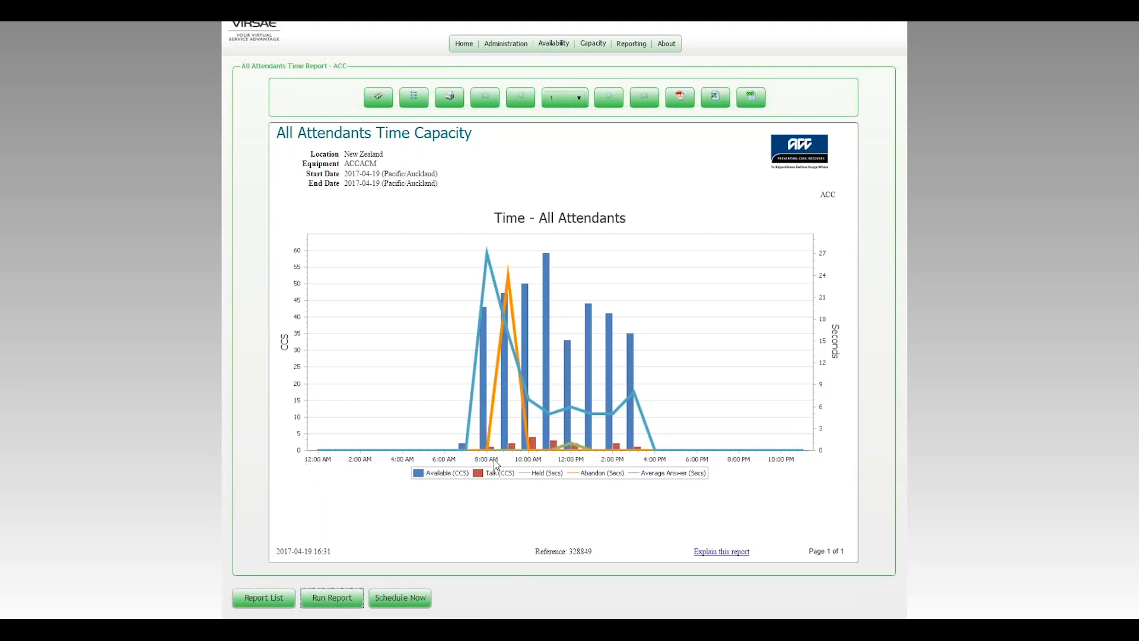
pyautogui.moveTo(586, 389)
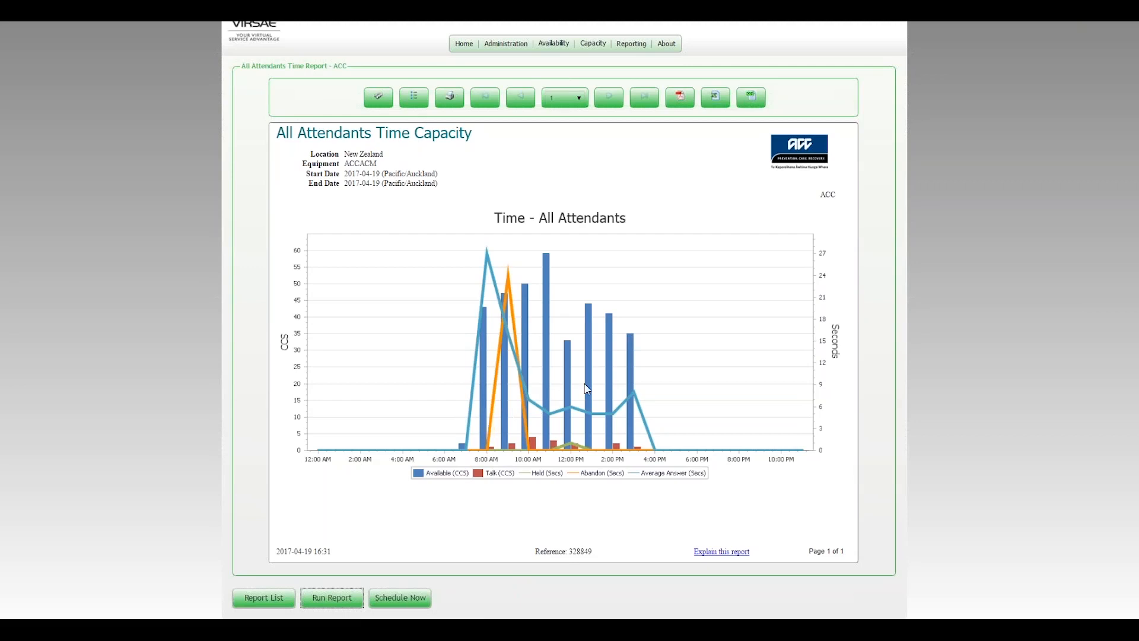
pyautogui.moveTo(573, 411)
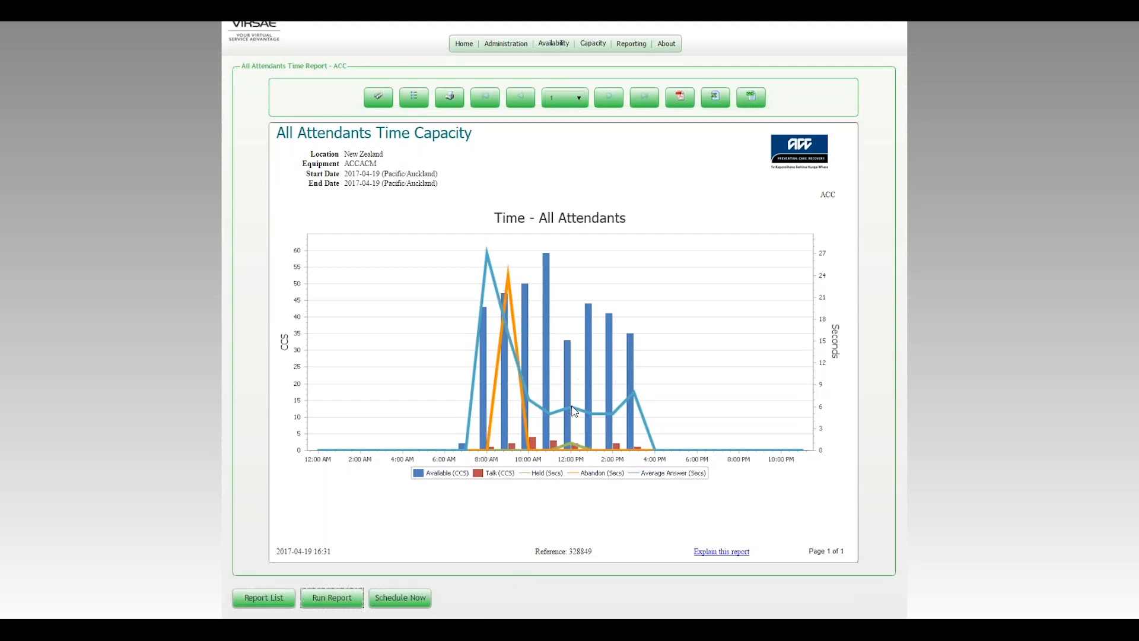
pyautogui.moveTo(473, 300)
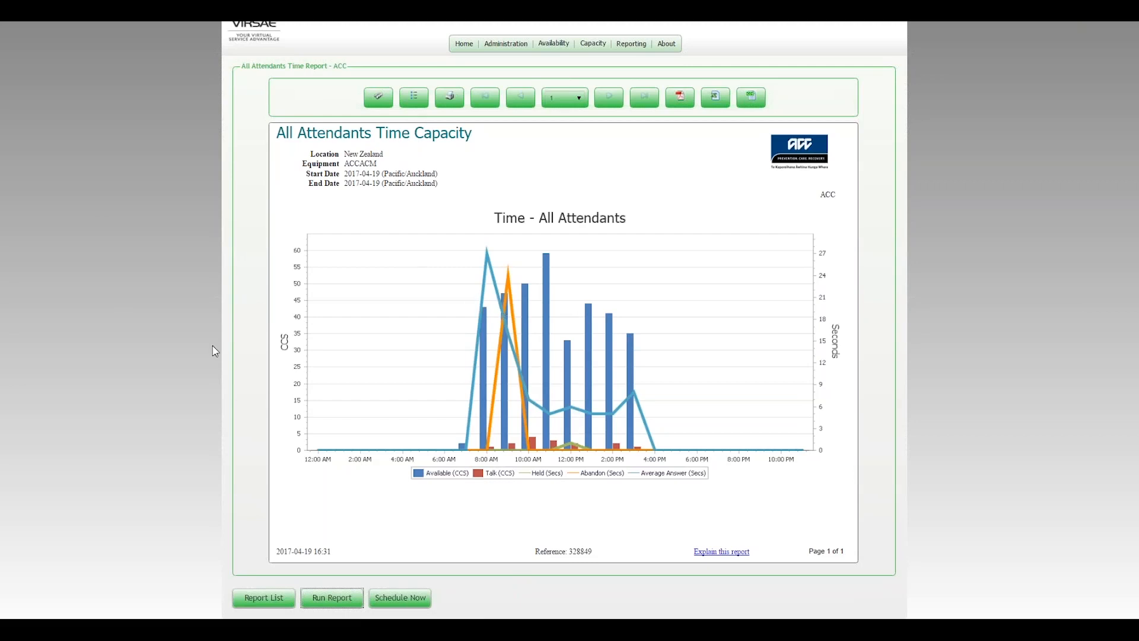
pyautogui.moveTo(7, 26)
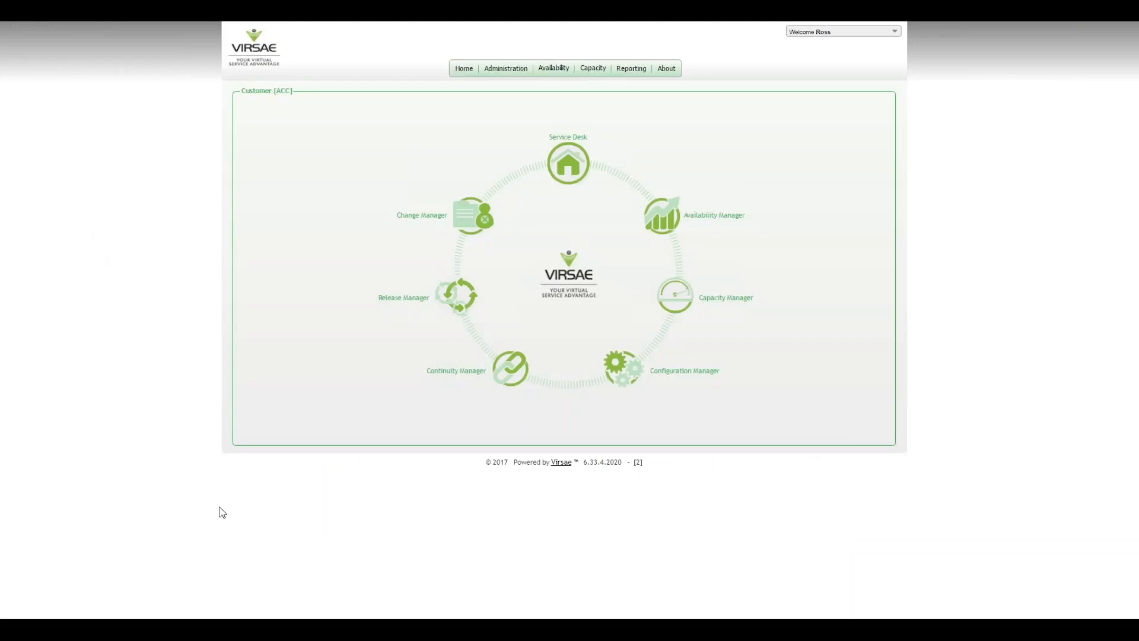
pyautogui.moveTo(272, 378)
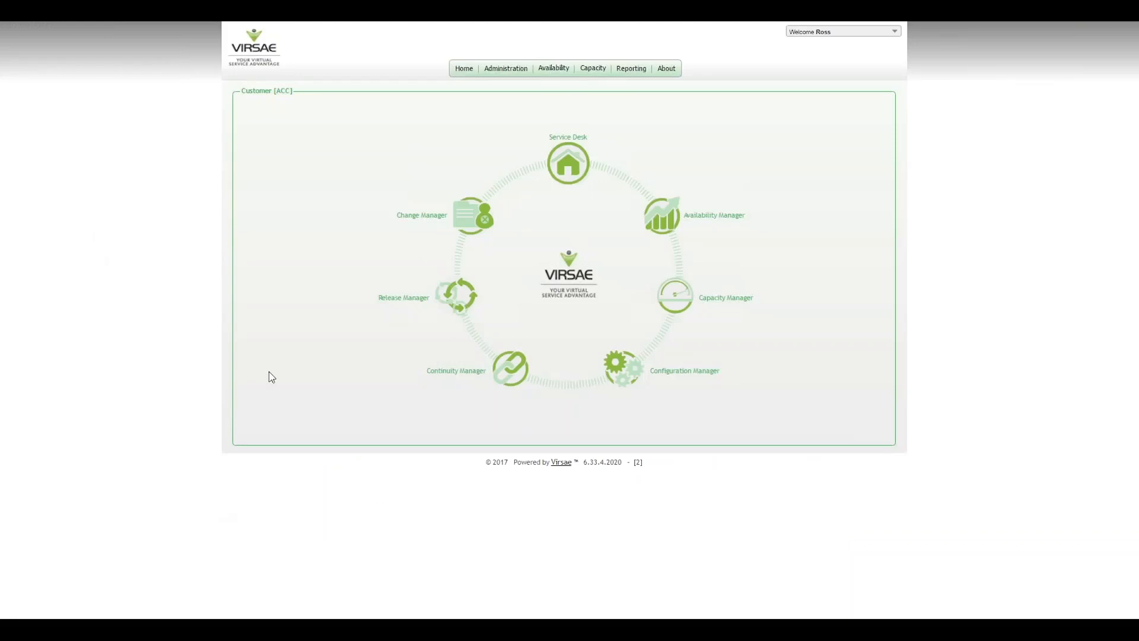
pyautogui.moveTo(285, 384)
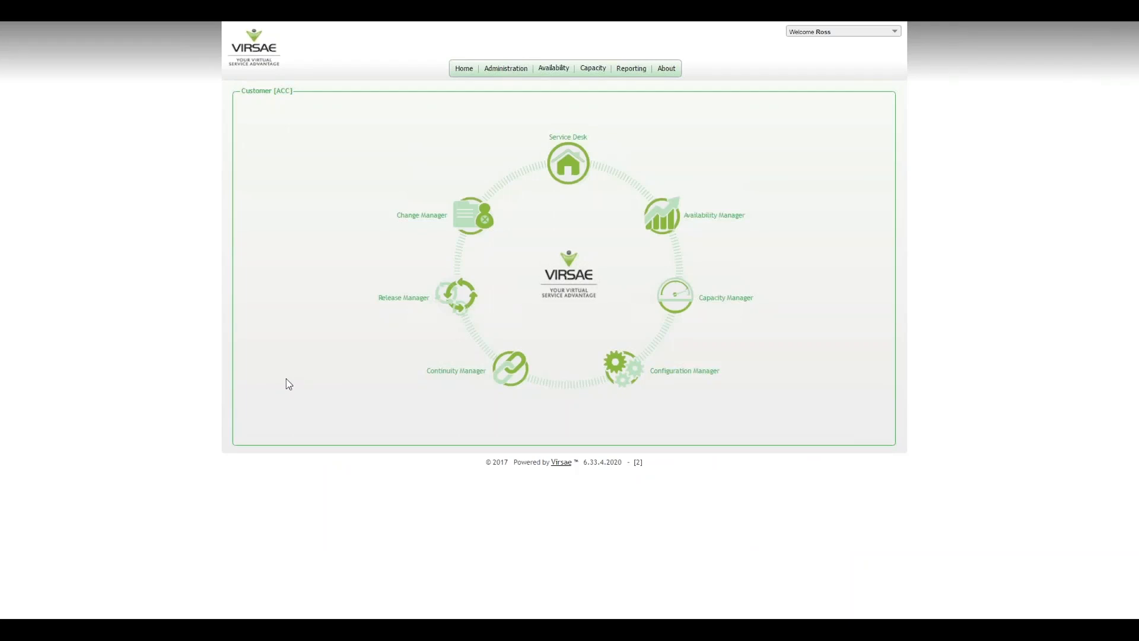
pyautogui.moveTo(291, 379)
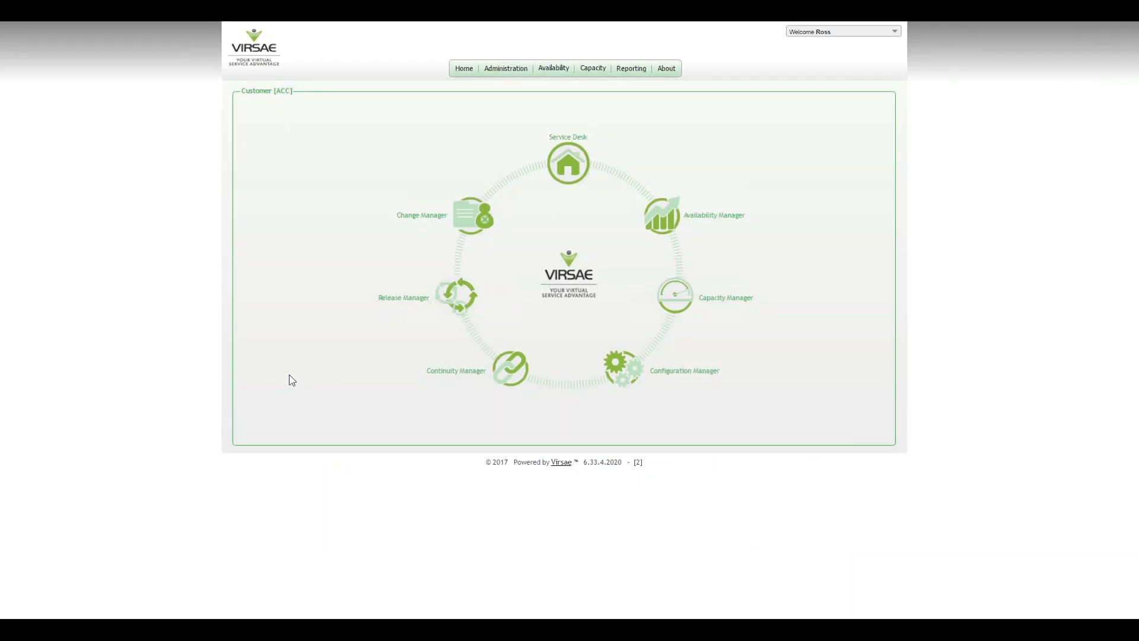